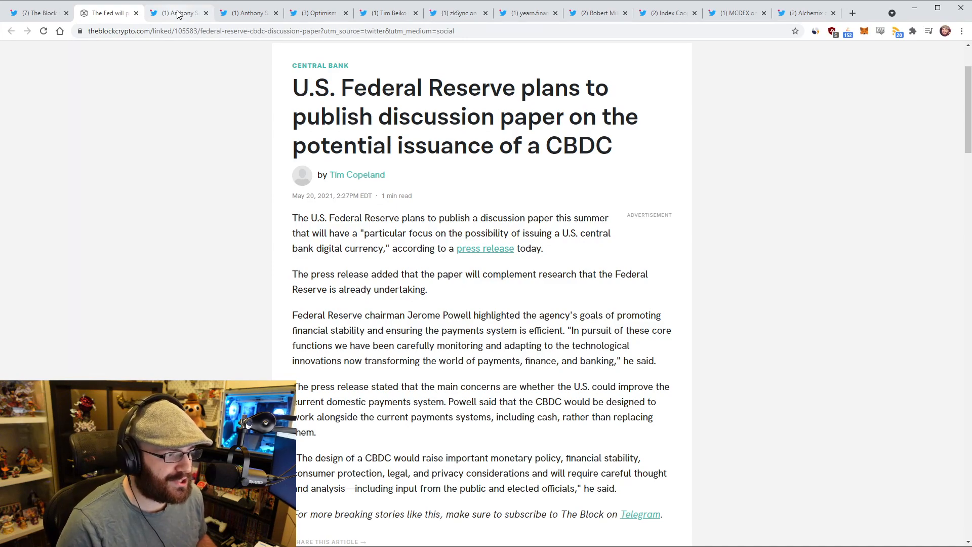
Bring up Anthony Sassano's tweet "CBDCs legitimise crypto. We won." and read its replies.
left_click(177, 13)
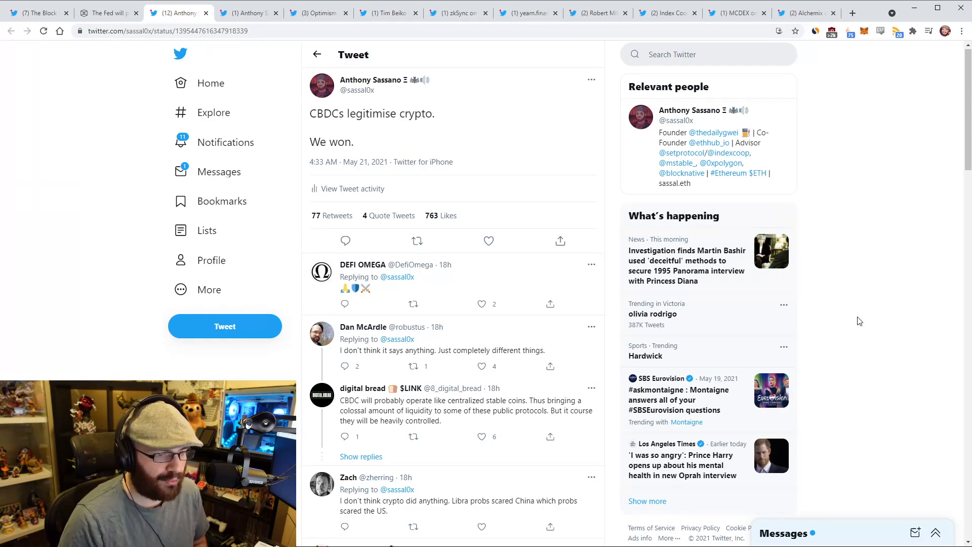
mouse_move(843, 309)
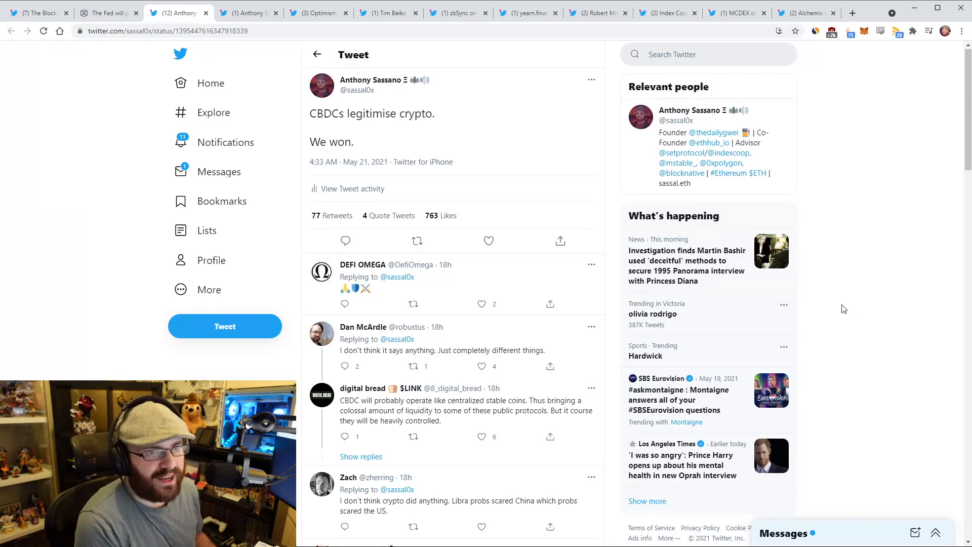
Show Sassano's tweet on the flippening being mentioned in parliament, quoting Tom Tugendhat's clip.
left_click(247, 13)
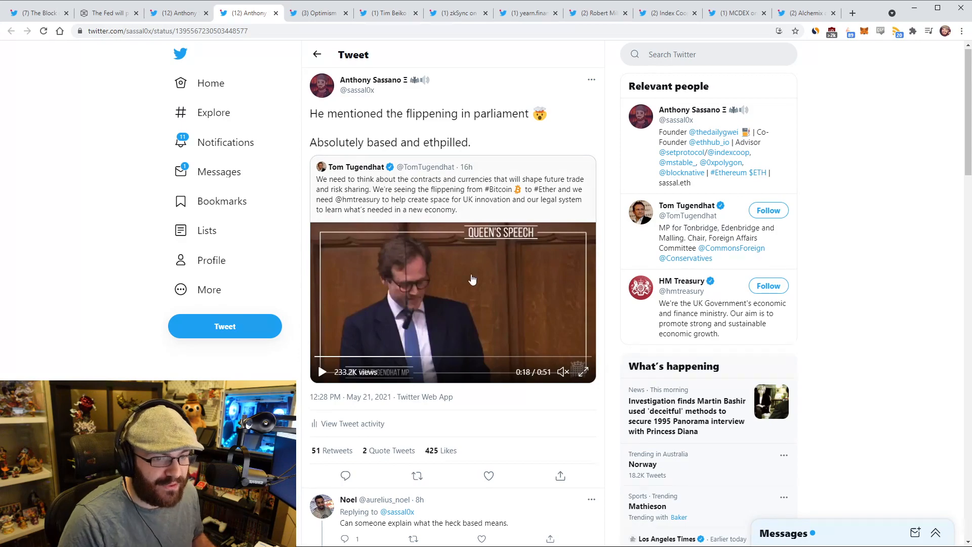
mouse_move(424, 300)
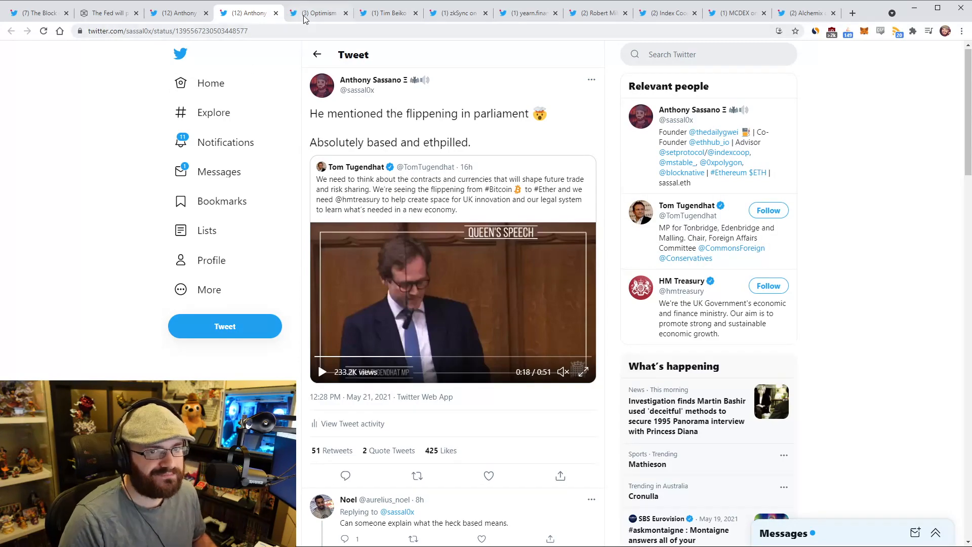
On Optimism's Etherscan collaboration thread, follow Etherscan.io from the Relevant people panel.
left_click(322, 13)
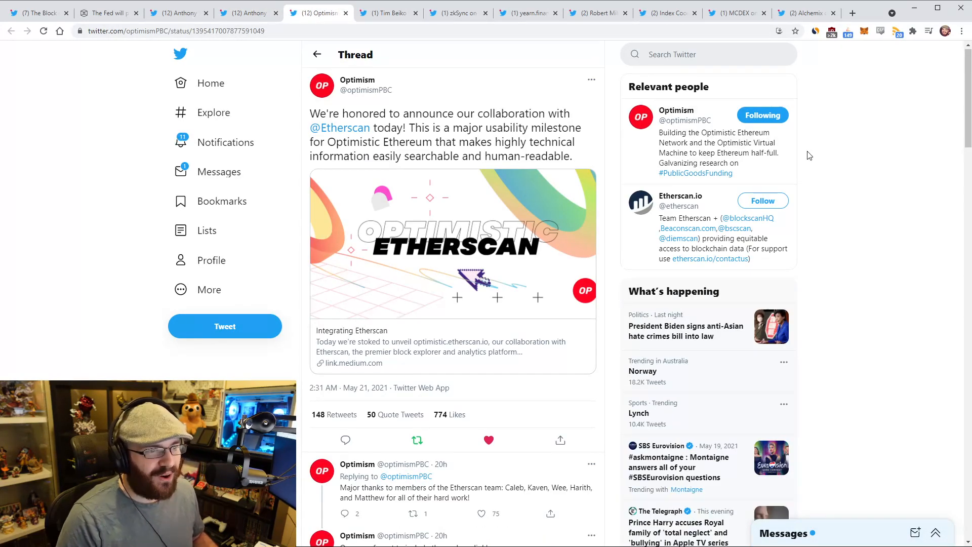
mouse_move(813, 160)
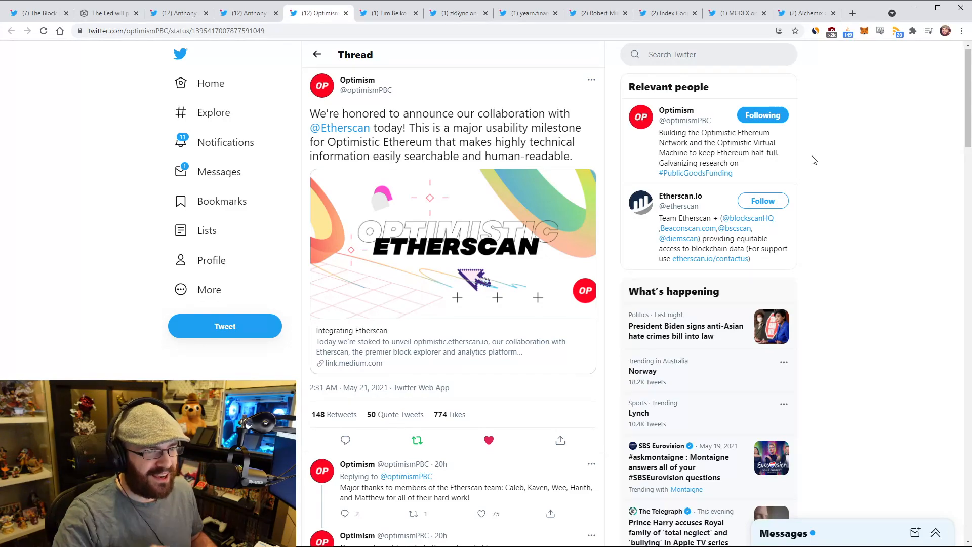
mouse_move(762, 200)
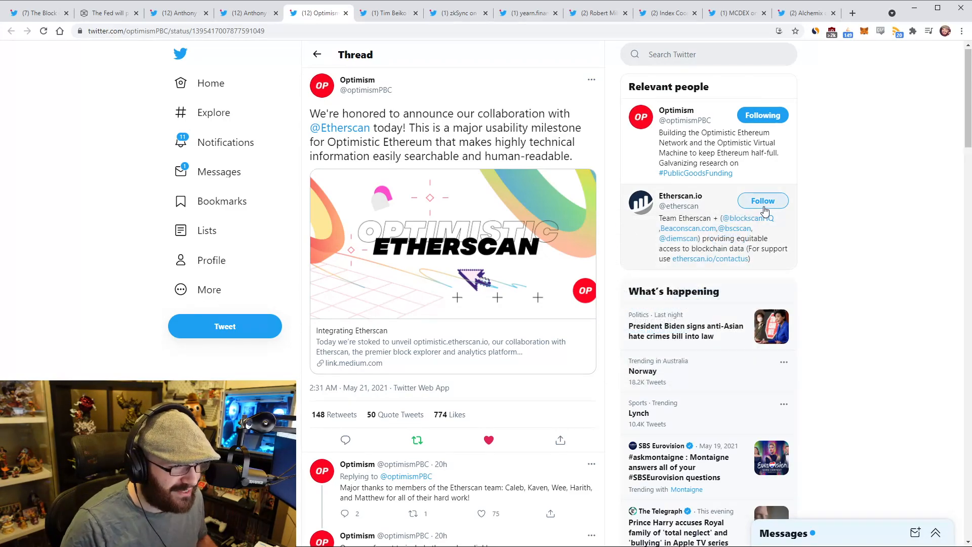
left_click(762, 201)
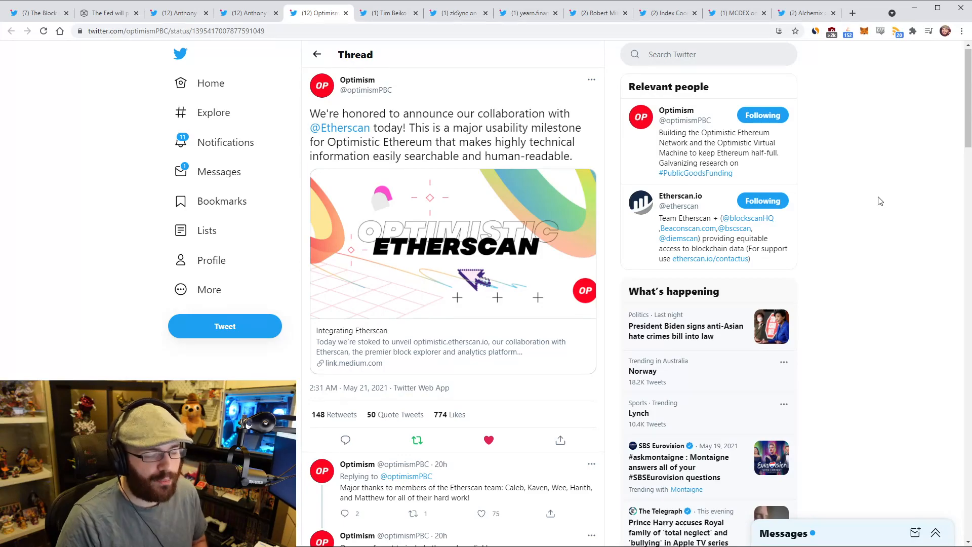
scroll("down", 3)
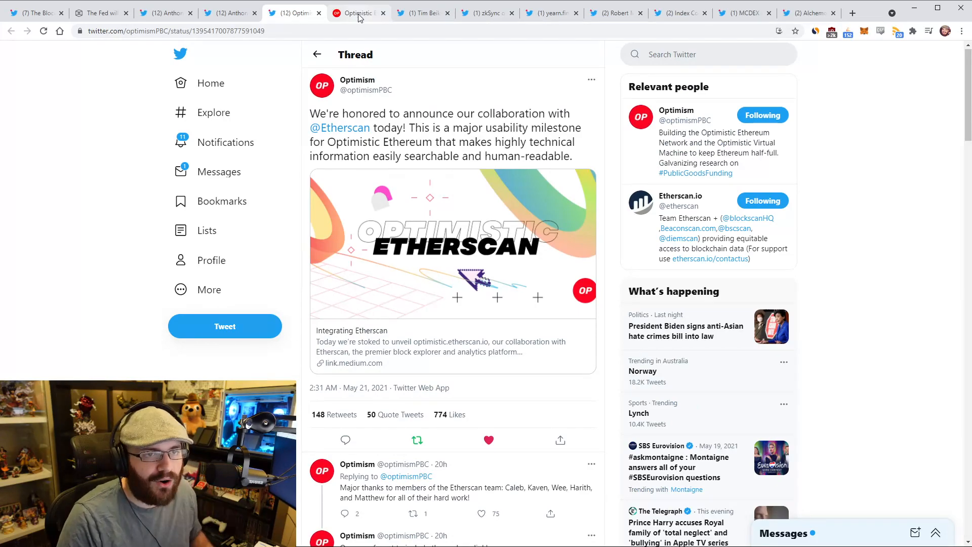
Review the Optimistic Etherscan homepage stats and transactions, then return to Optimism's announcement thread.
left_click(359, 13)
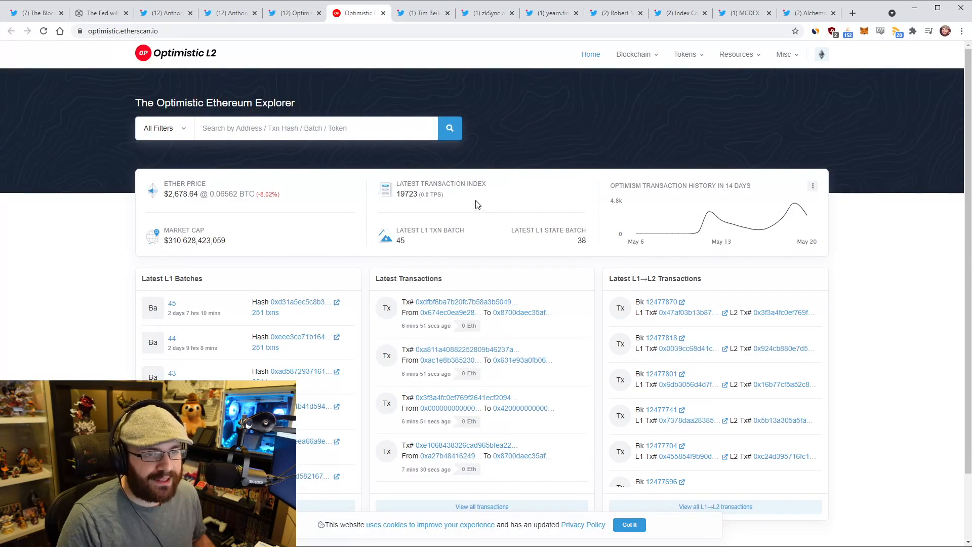
mouse_move(802, 206)
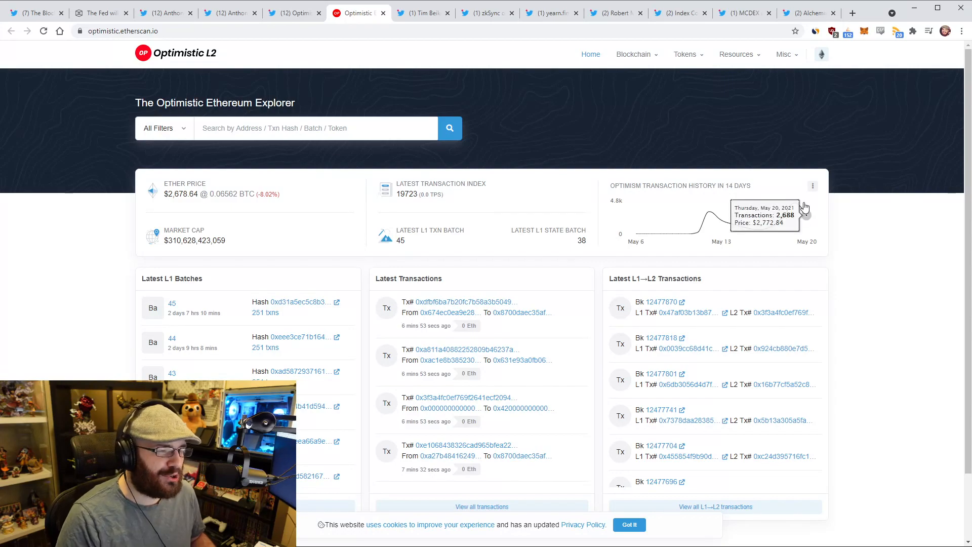
mouse_move(859, 244)
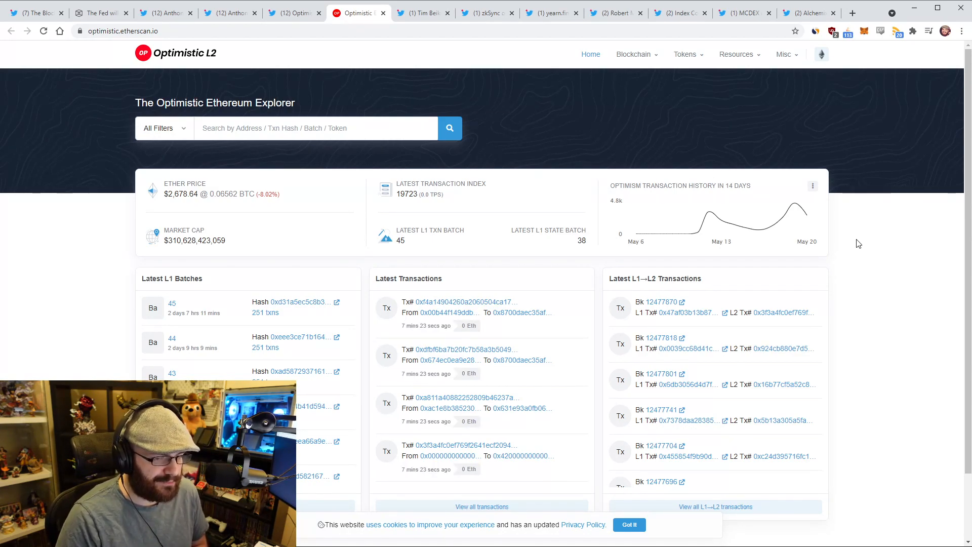
left_click(628, 525)
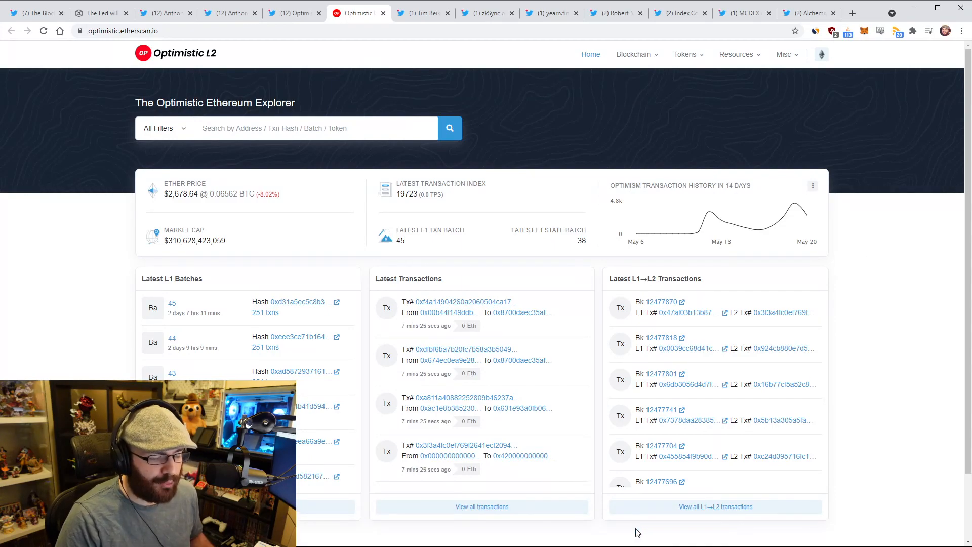
mouse_move(853, 279)
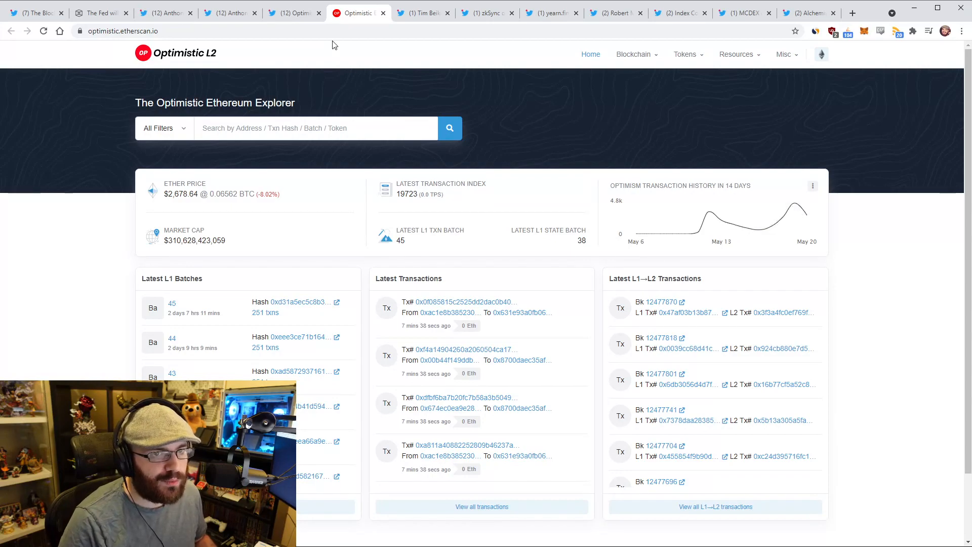
left_click(289, 12)
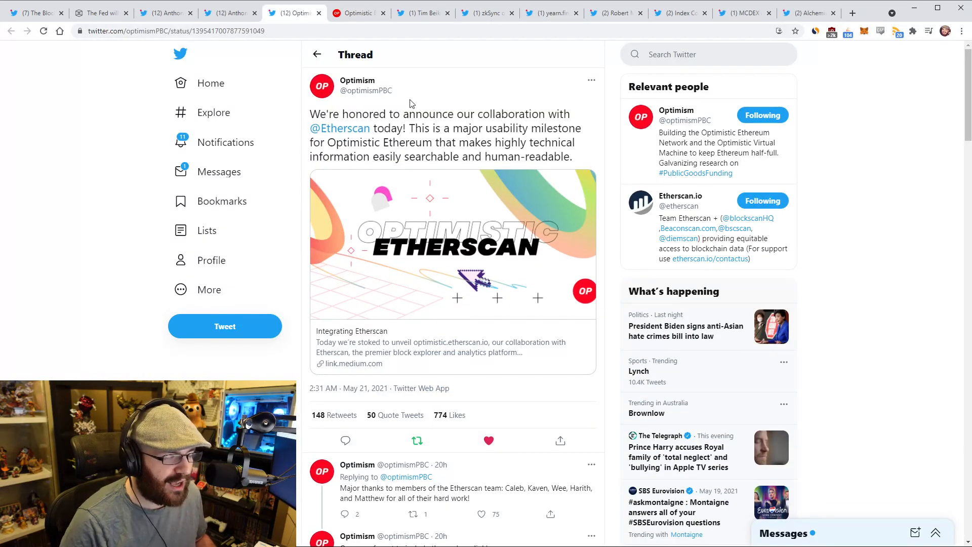
mouse_move(422, 102)
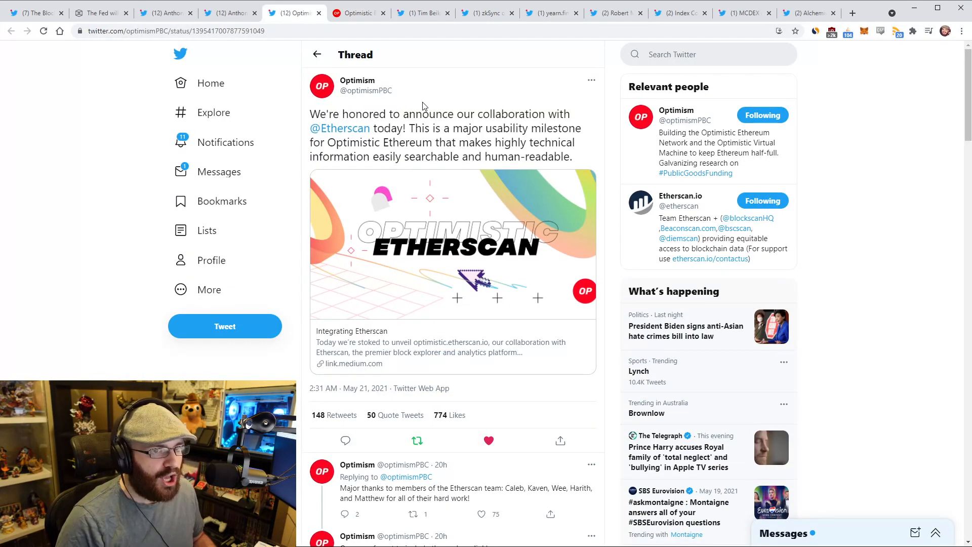
left_click(358, 12)
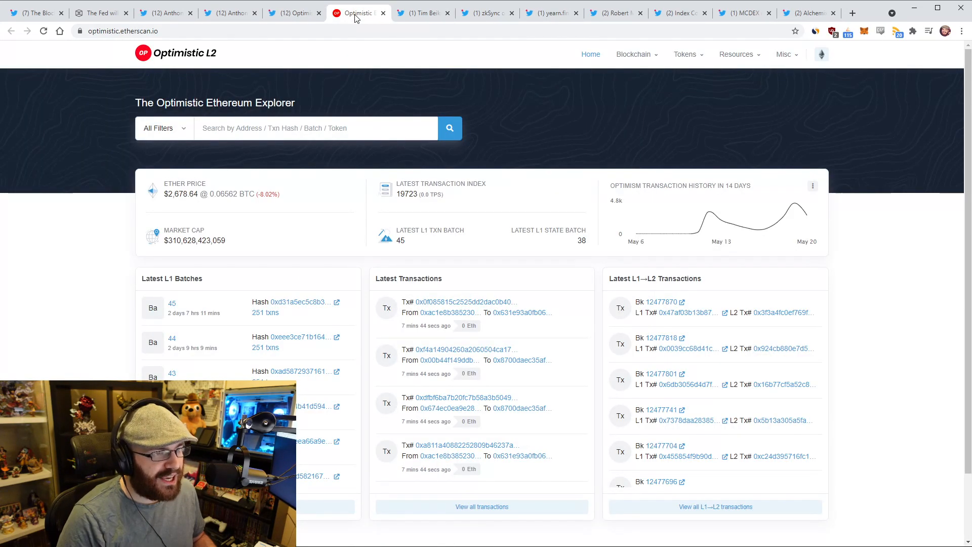
mouse_move(861, 203)
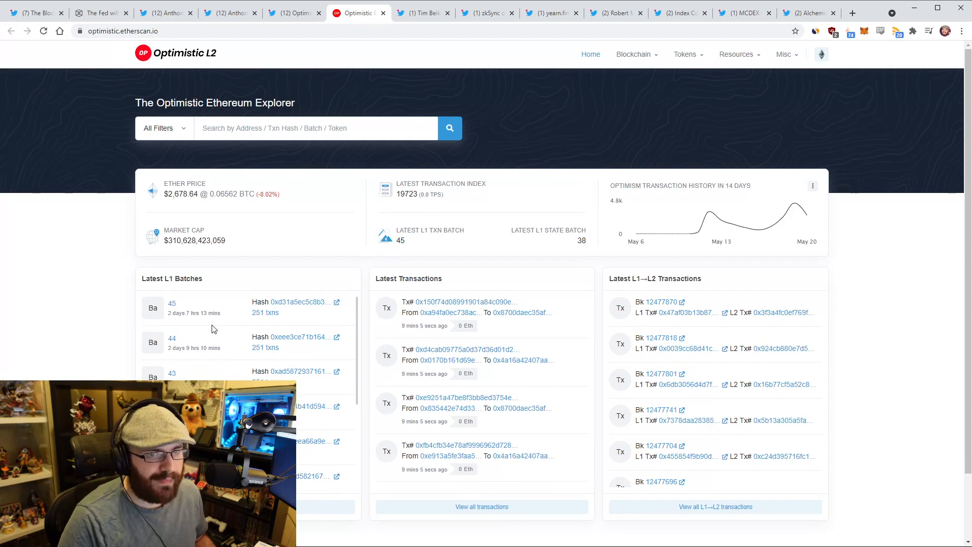
mouse_move(211, 346)
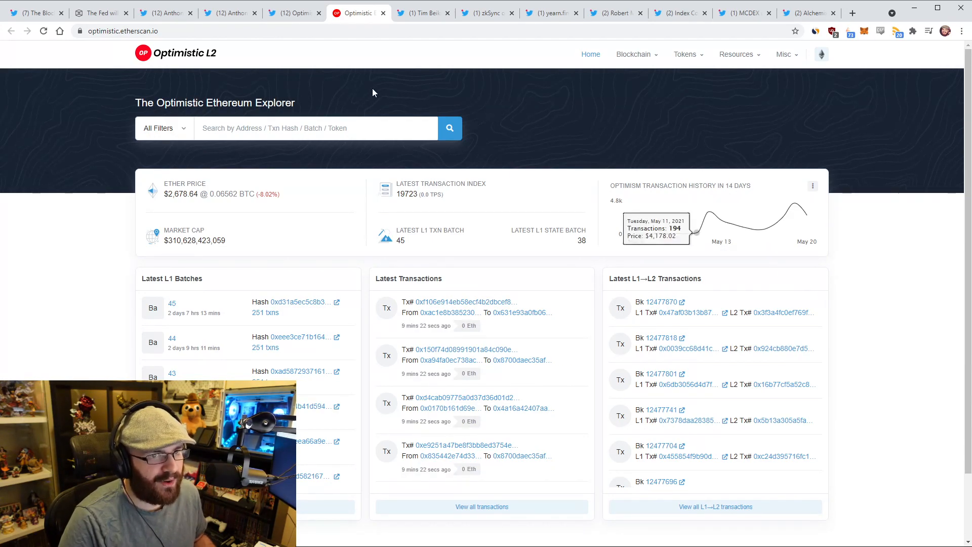
left_click(291, 13)
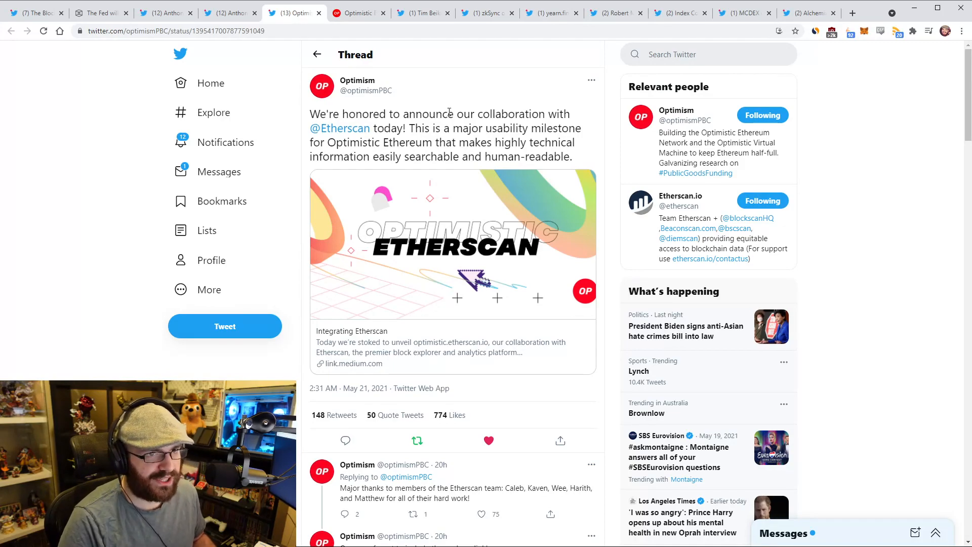
Read Tim Beiko's thread on Baikal's explorer showing full 1559 transaction data, highlighting 'Baikal's'.
left_click(422, 13)
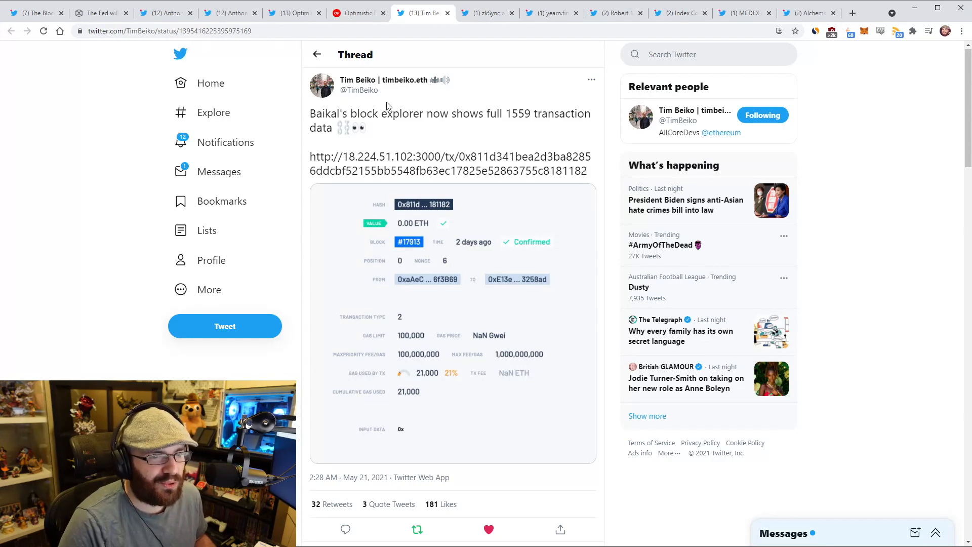
mouse_move(416, 121)
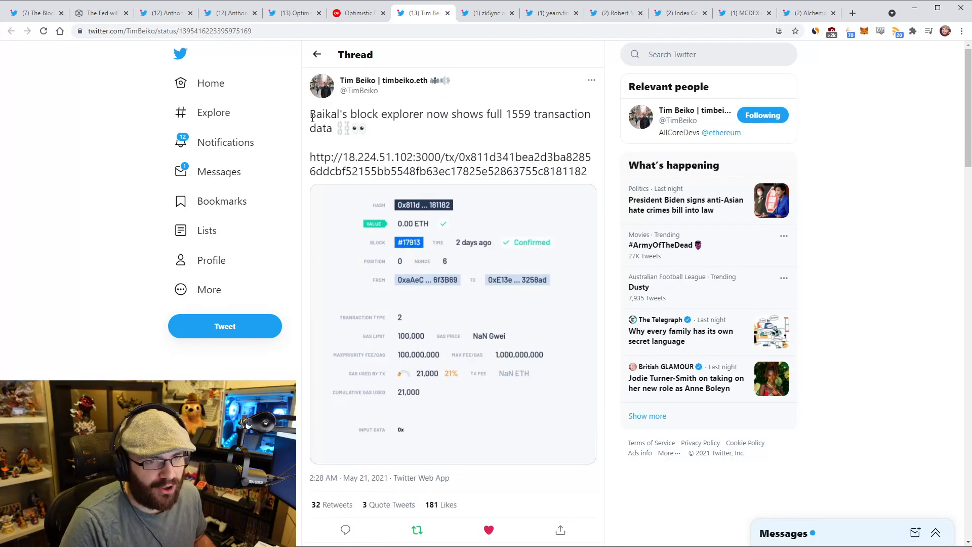
double_click(326, 114)
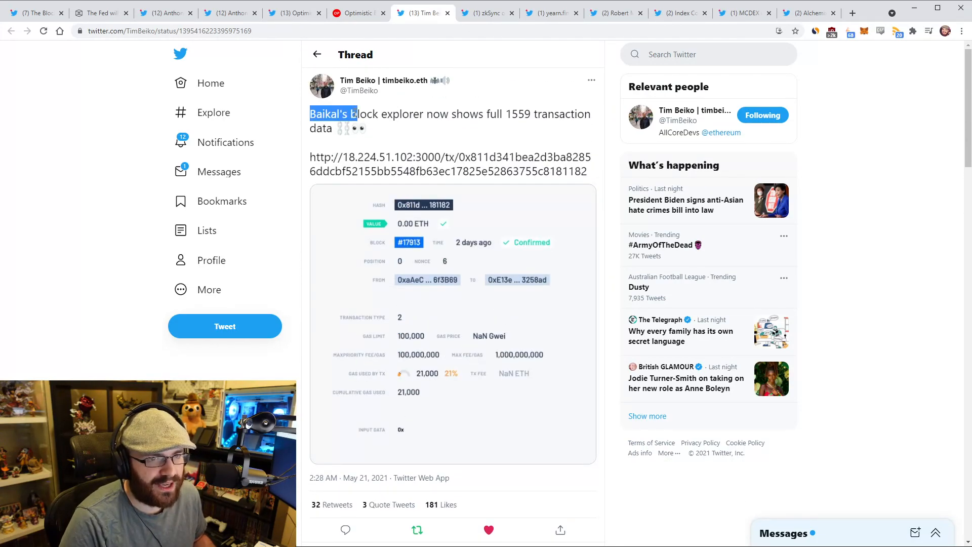
scroll("down", 3)
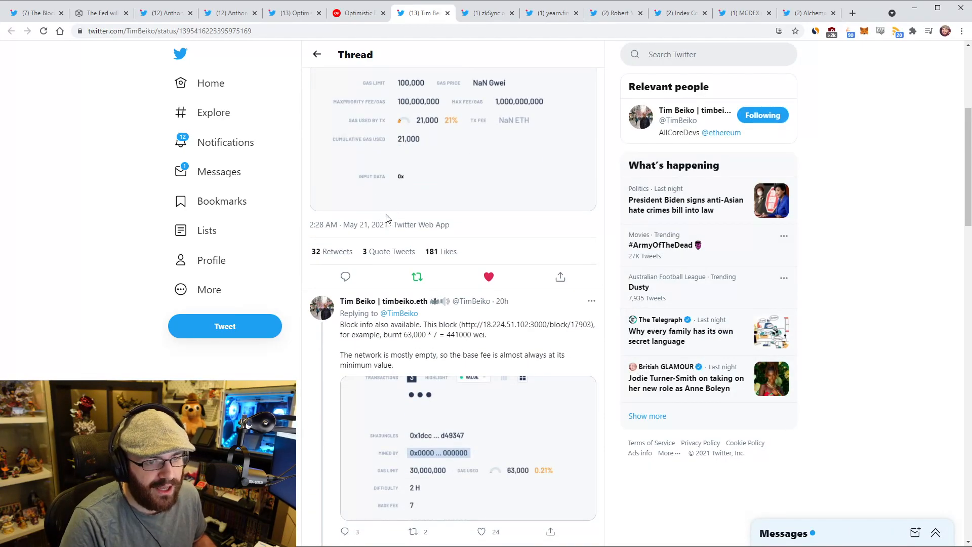
scroll("down", 3)
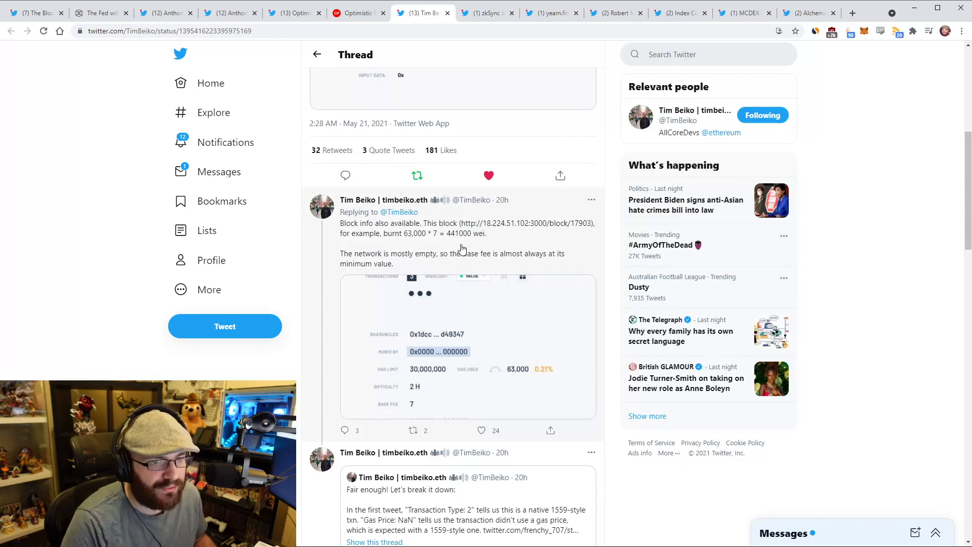
mouse_move(480, 241)
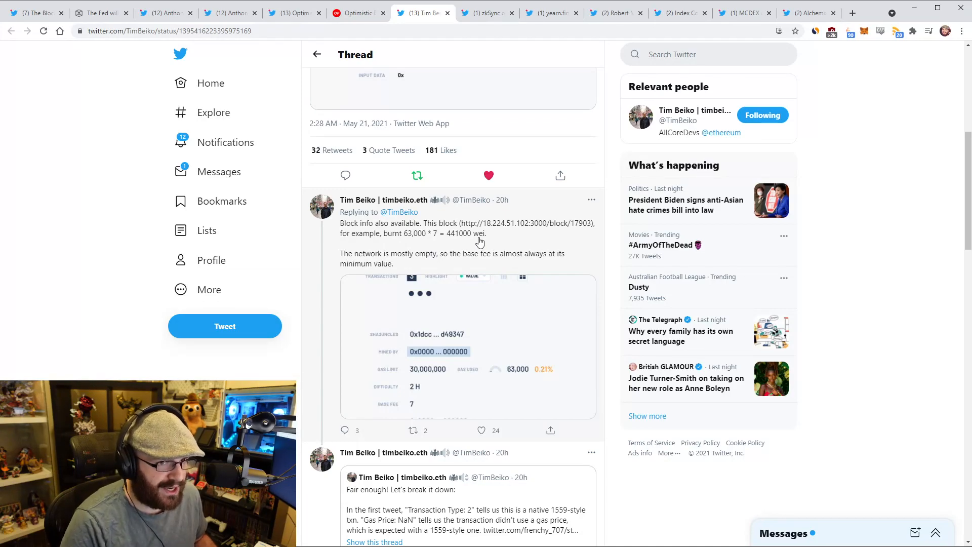
mouse_move(552, 229)
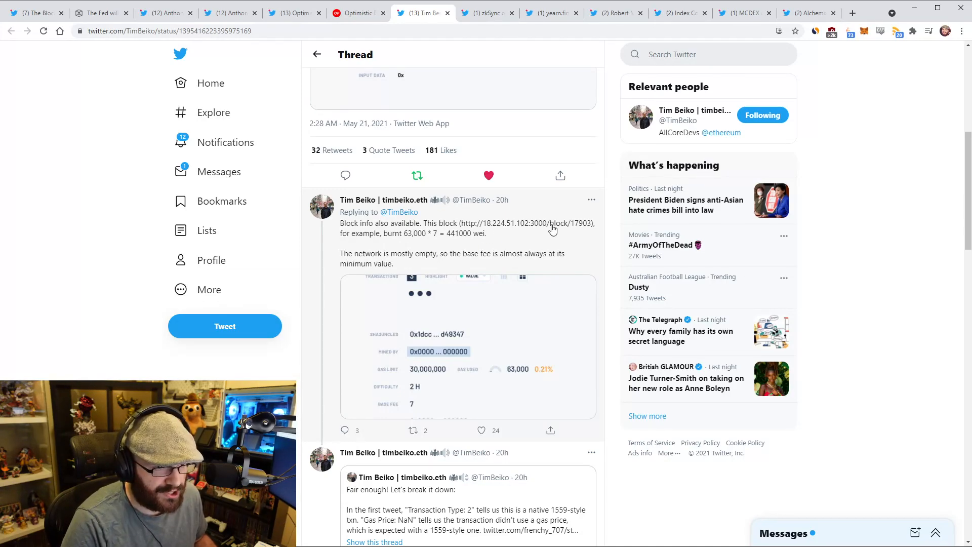
mouse_move(418, 264)
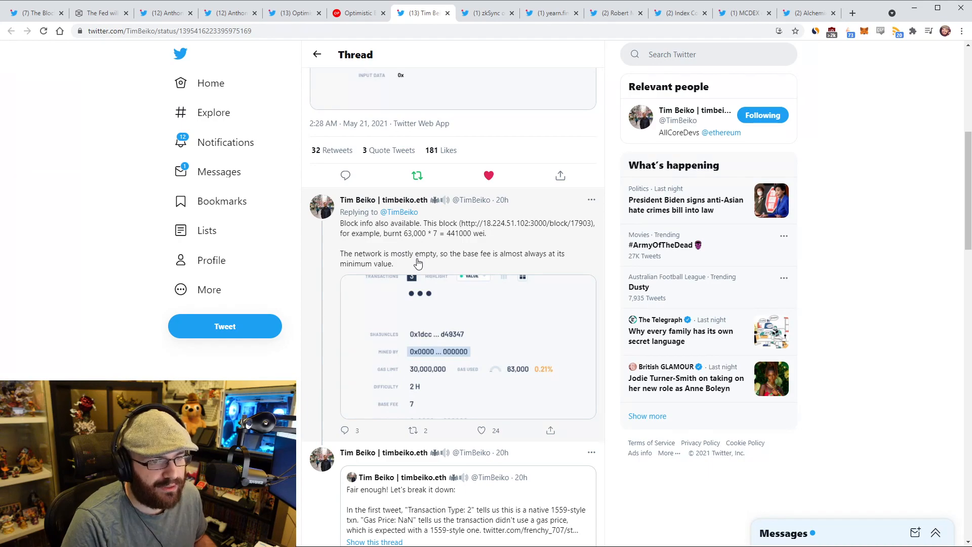
scroll("down", 3)
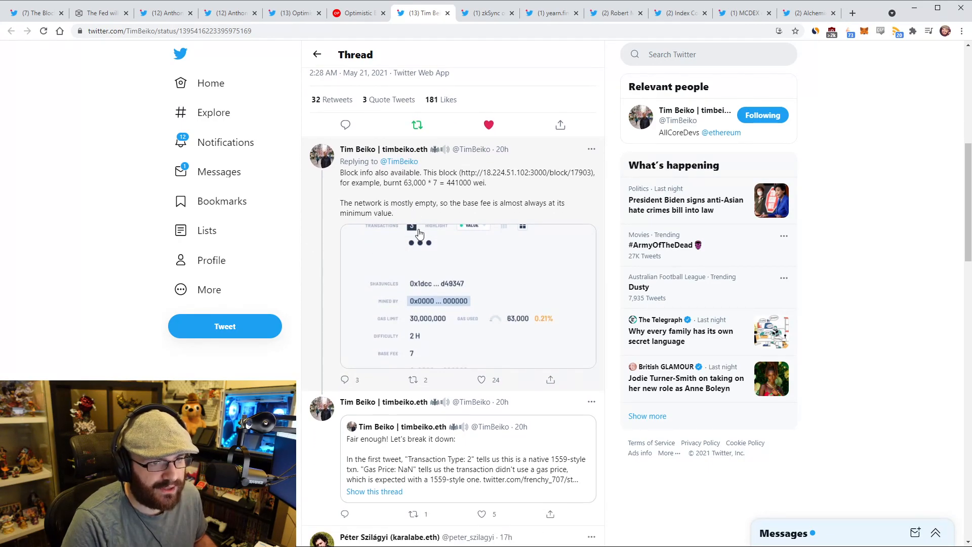
mouse_move(454, 196)
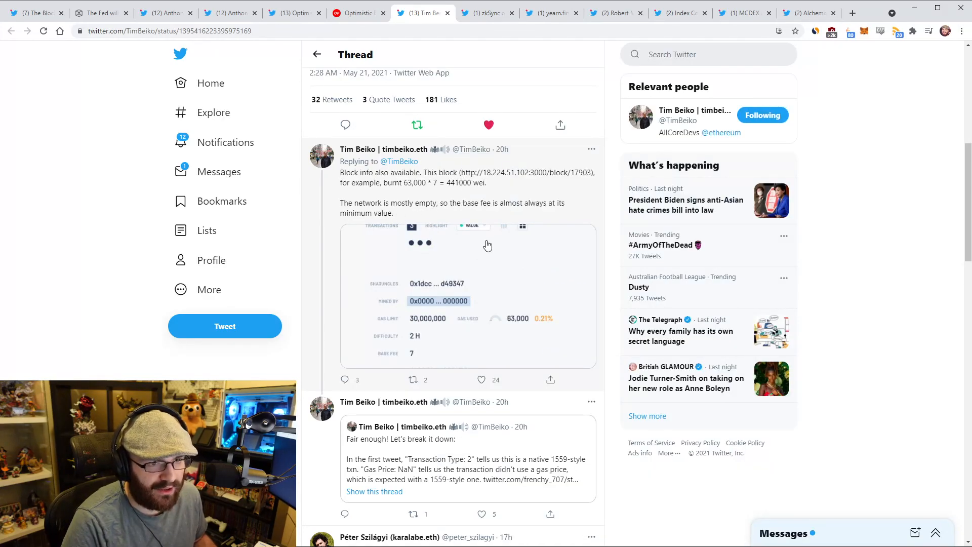
left_click(487, 244)
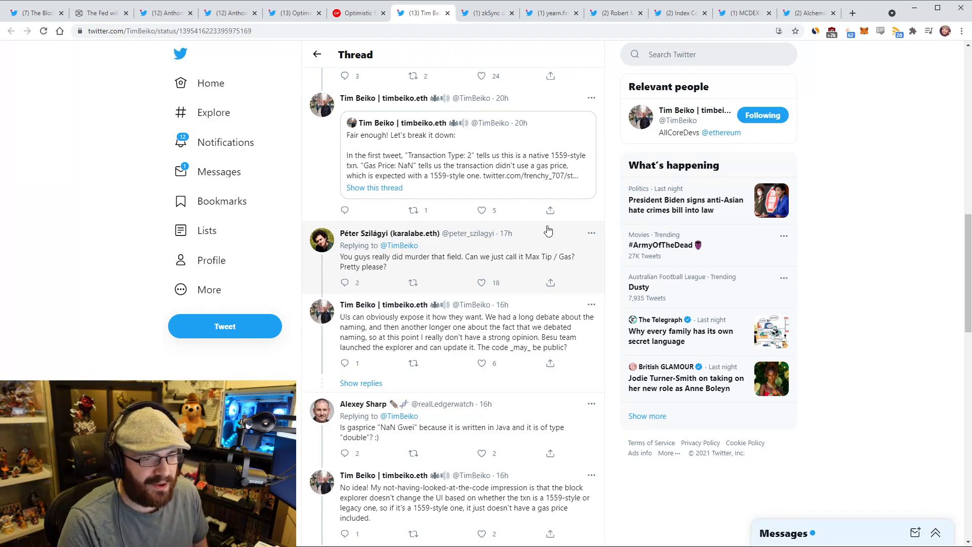
mouse_move(450, 253)
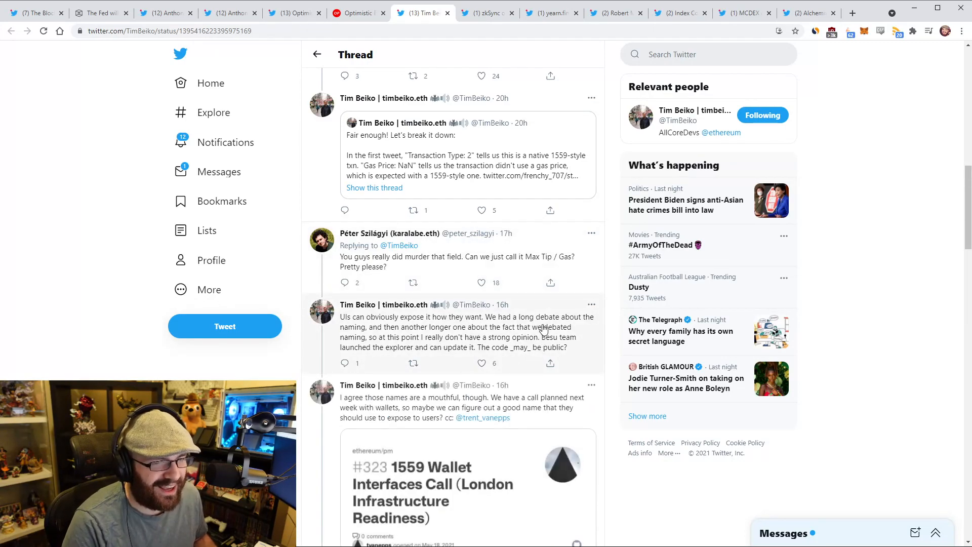
scroll("down", 3)
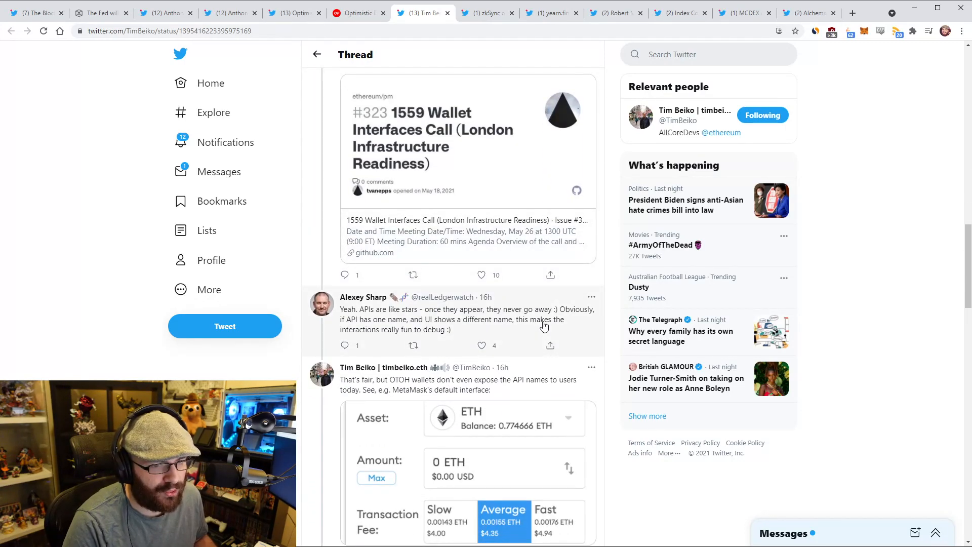
scroll("down", 3)
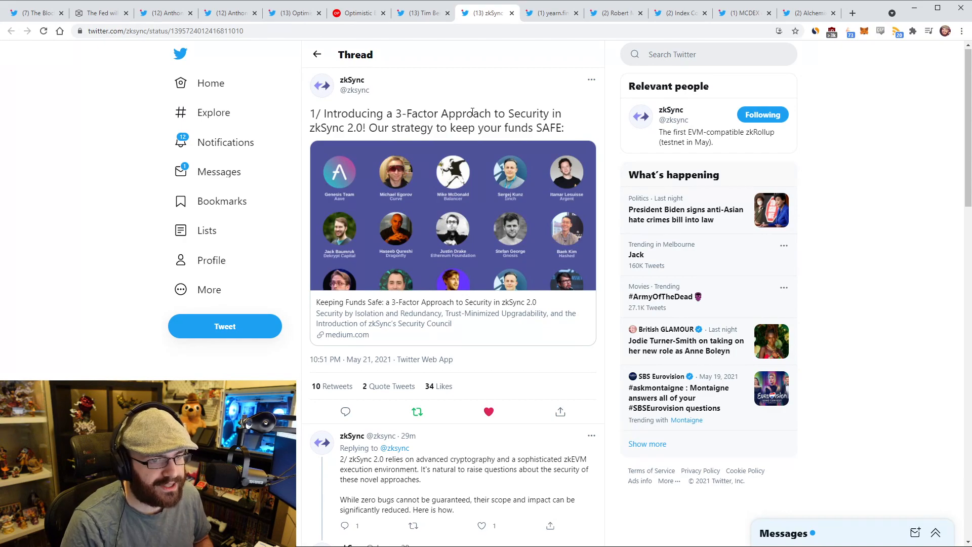
Read the zkSync thread down to its eighth tweet, then open the medium.com link card in a new tab.
scroll("down", 3)
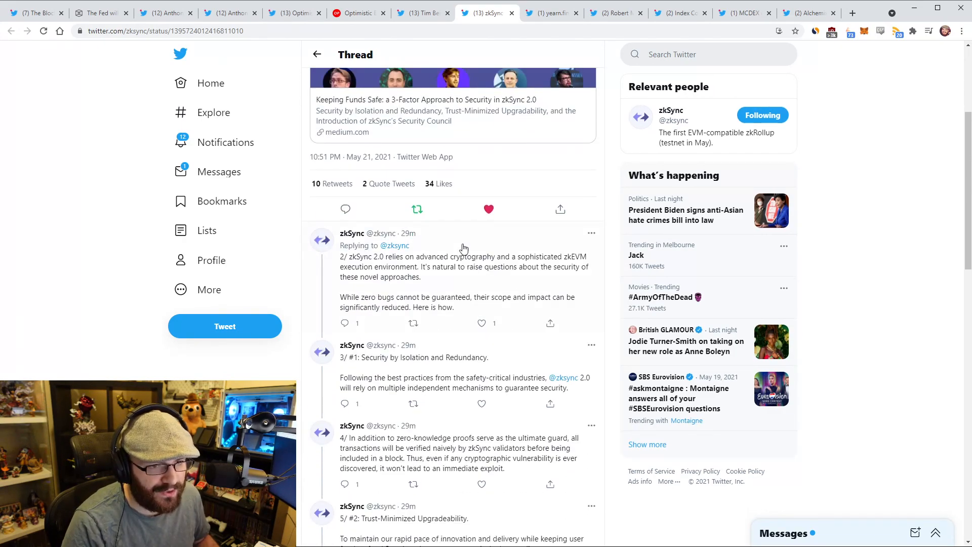
scroll("down", 3)
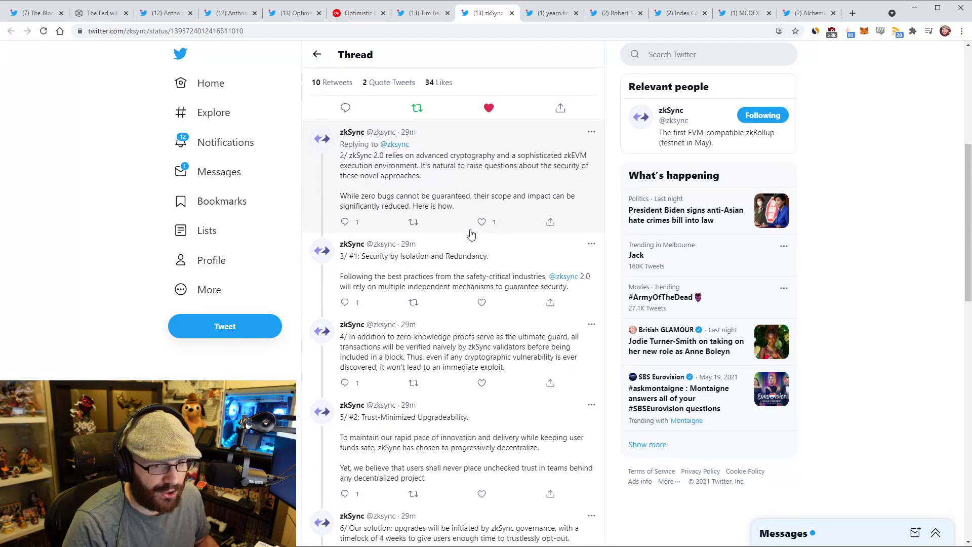
scroll("down", 3)
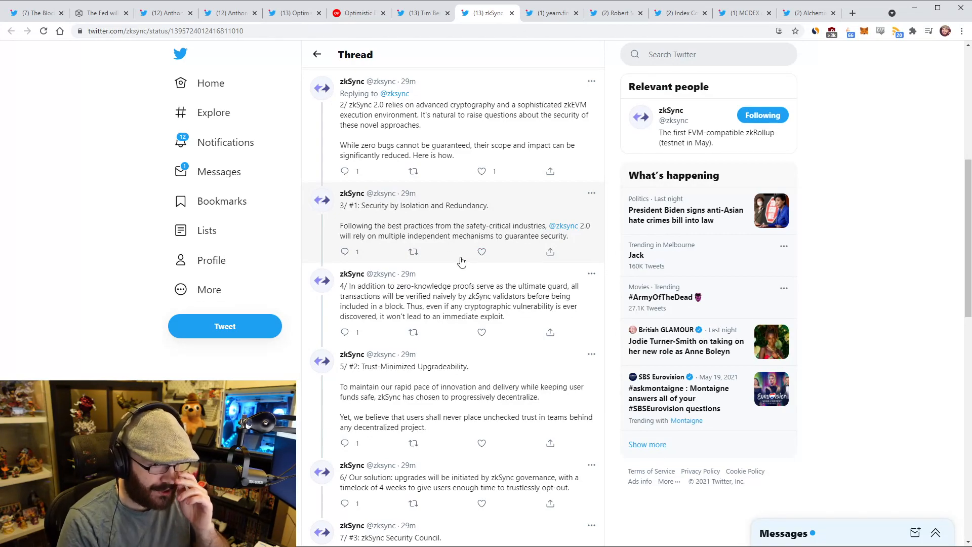
scroll("down", 3)
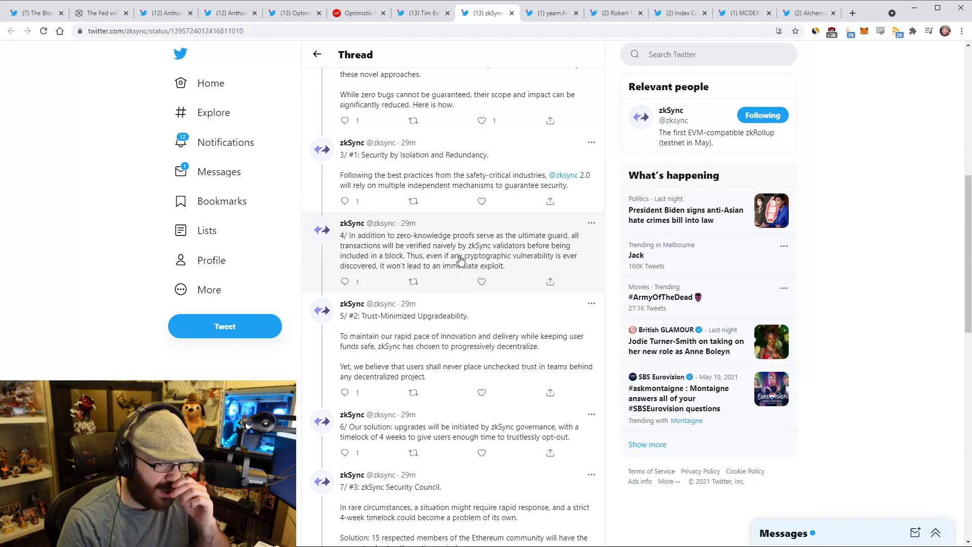
scroll("down", 3)
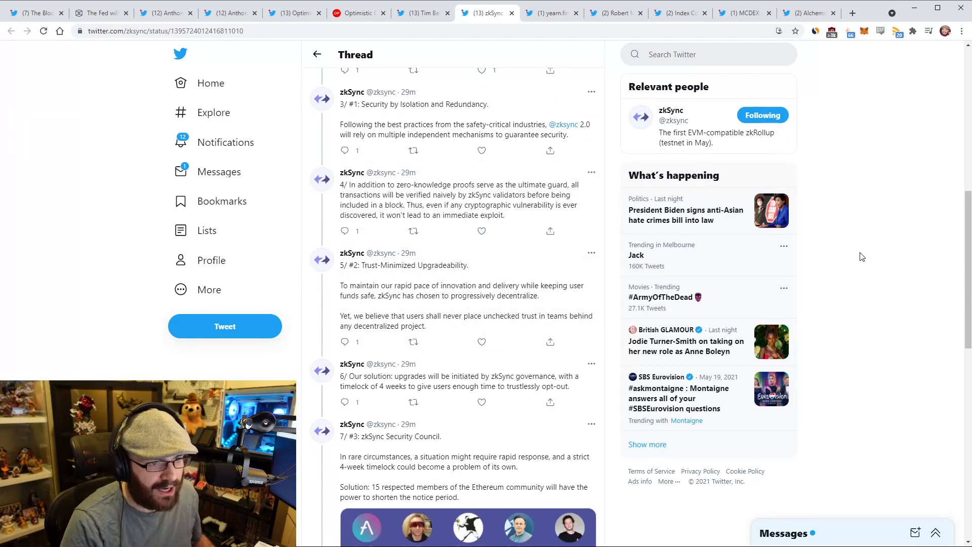
scroll("down", 3)
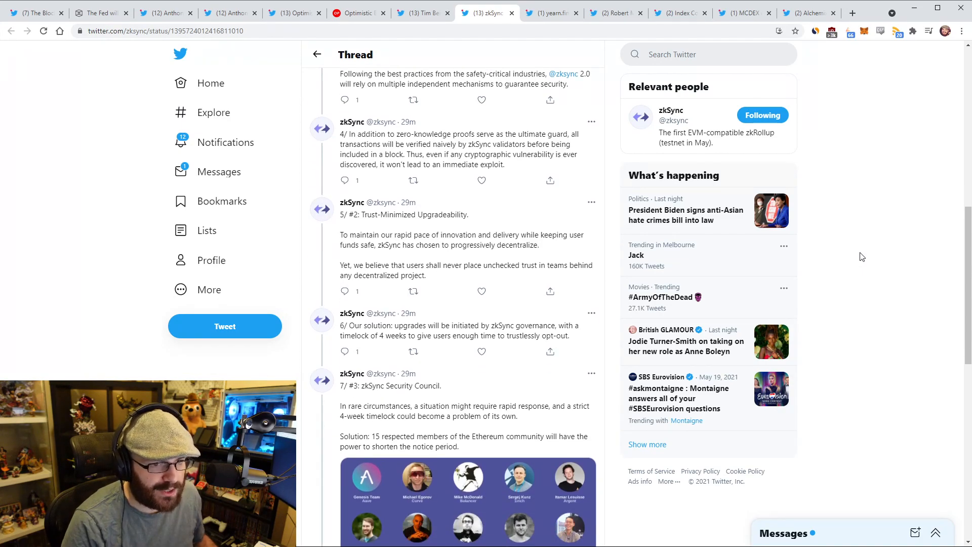
scroll("down", 3)
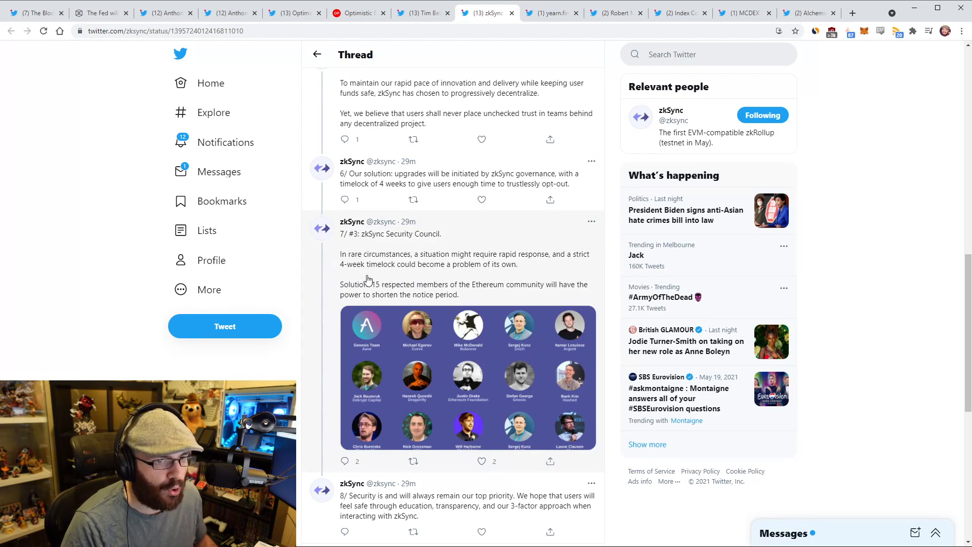
mouse_move(385, 296)
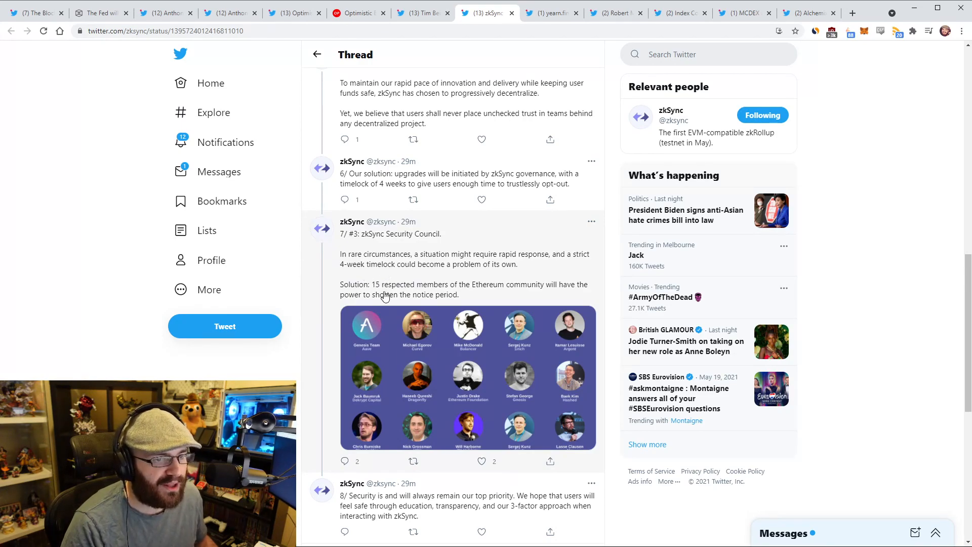
left_click(468, 378)
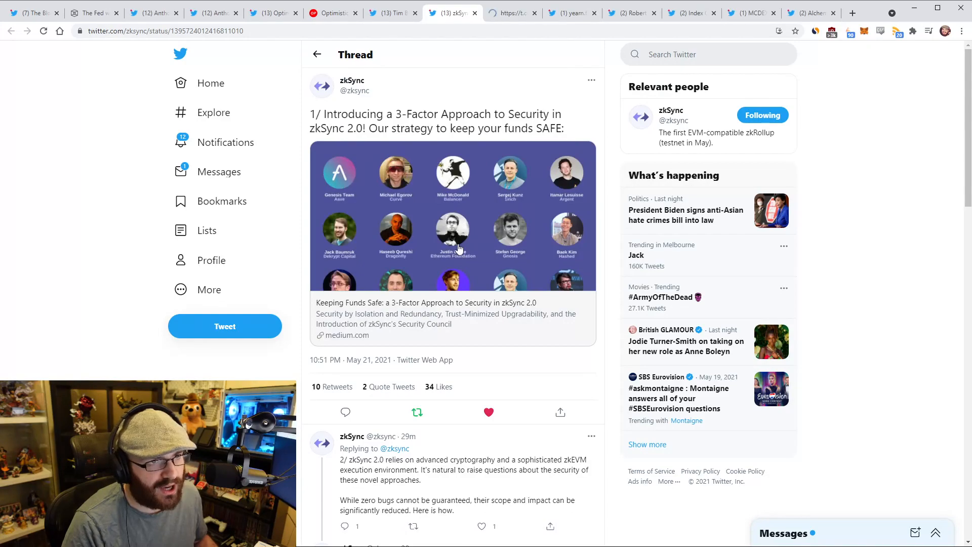
Bring up the Medium article 'Keeping Funds Safe' on zkSync 2.0 and read into its Security Council section.
left_click(347, 335)
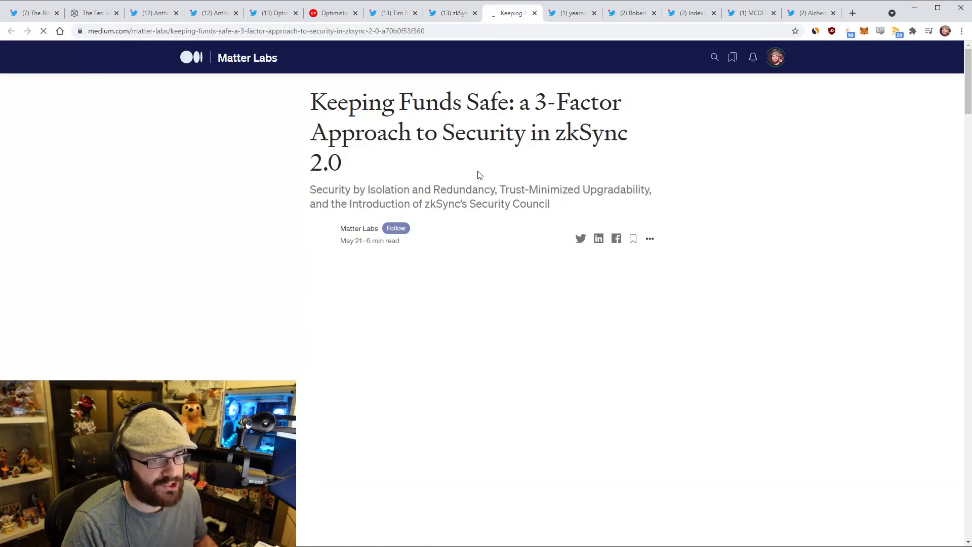
scroll("down", 3)
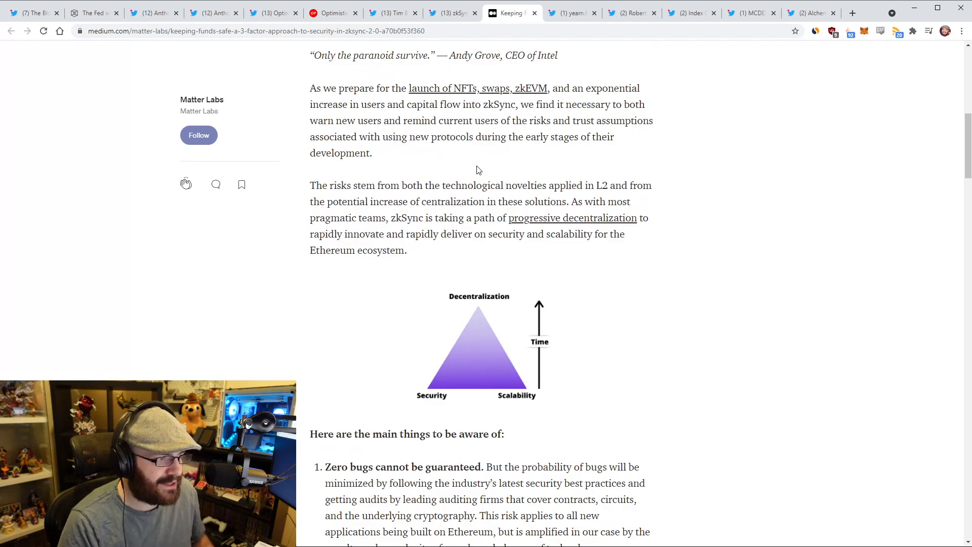
scroll("down", 3)
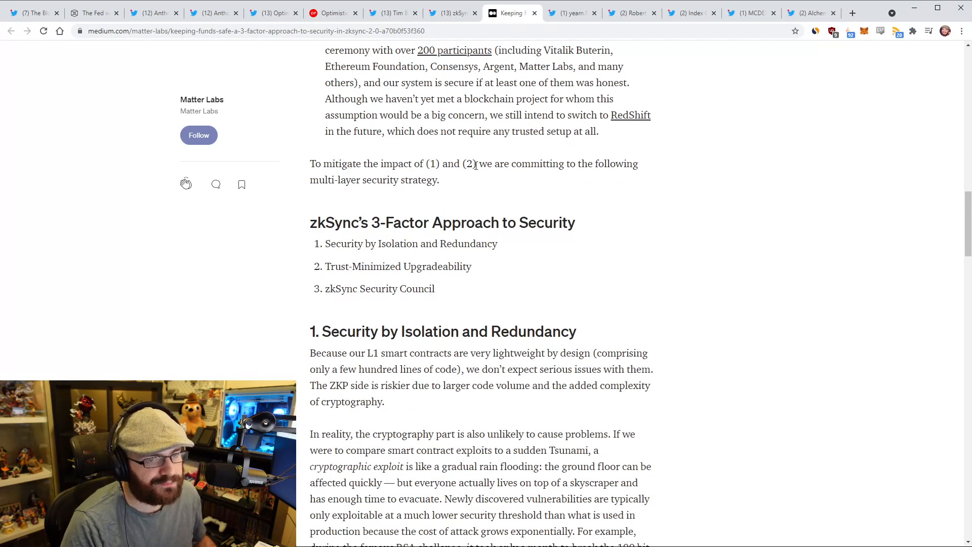
scroll("down", 3)
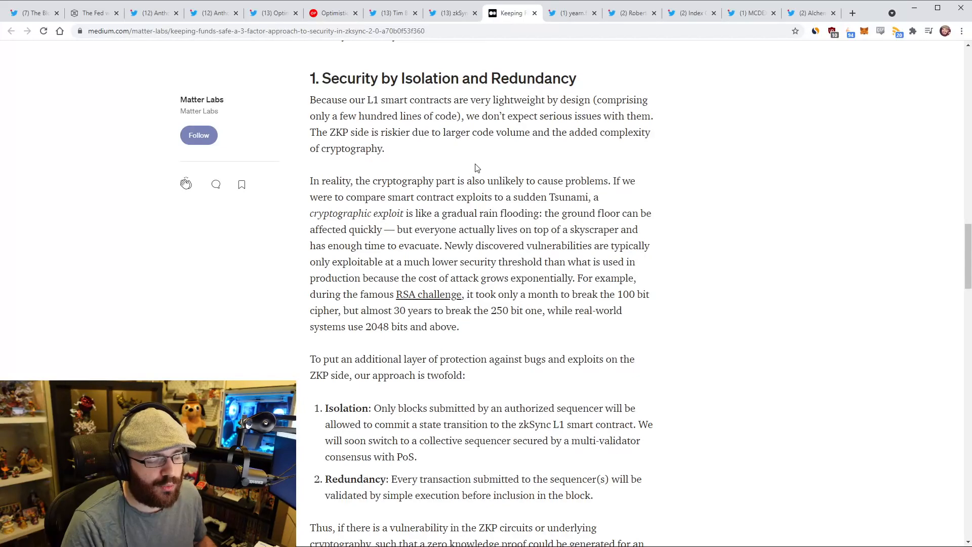
scroll("down", 3)
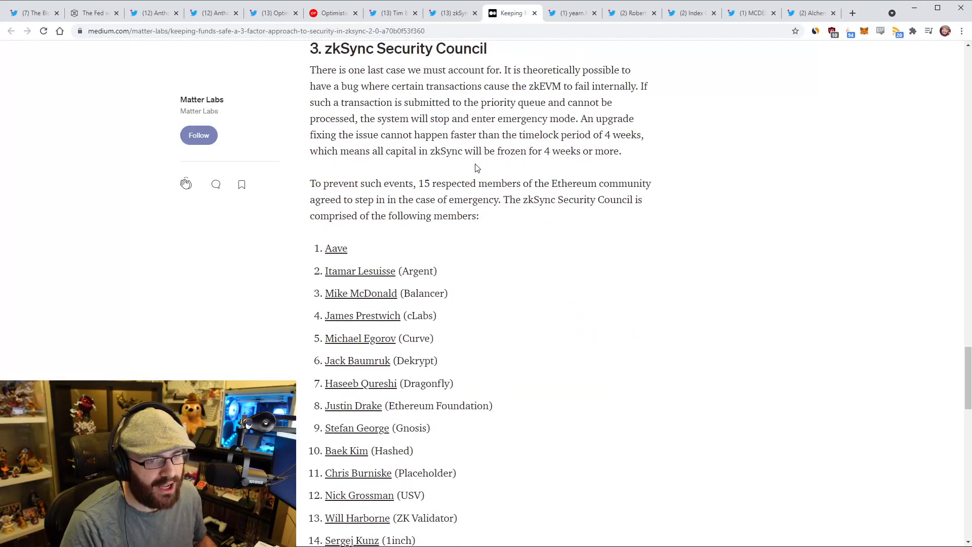
scroll("down", 3)
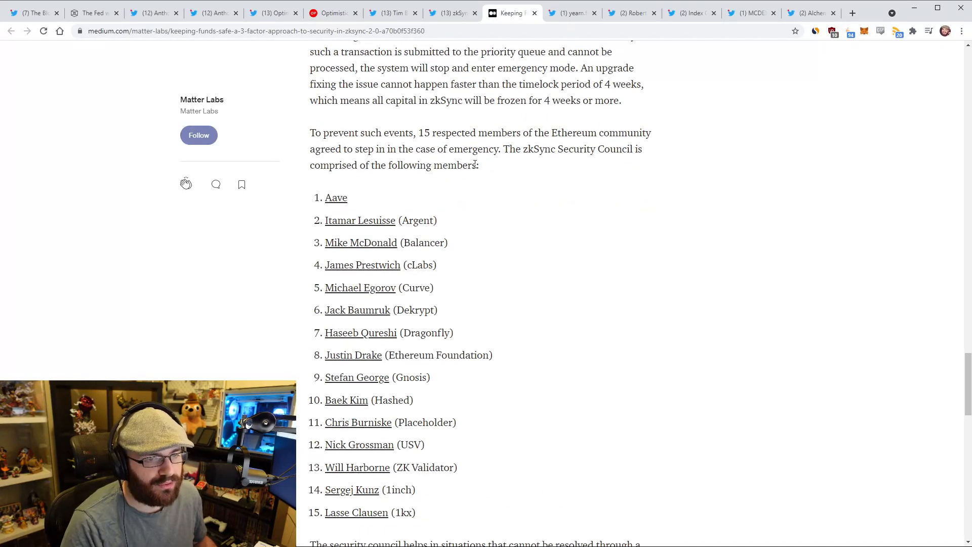
scroll("down", 3)
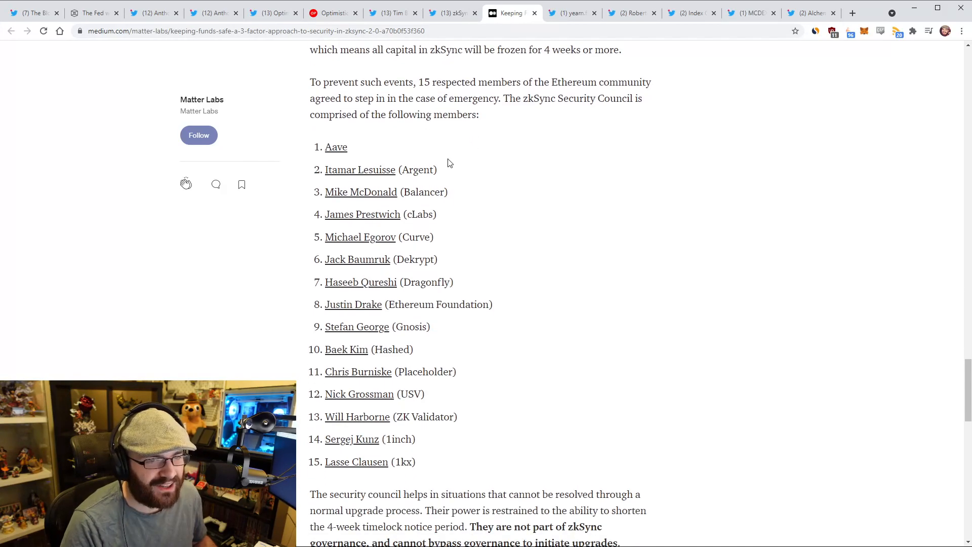
mouse_move(466, 211)
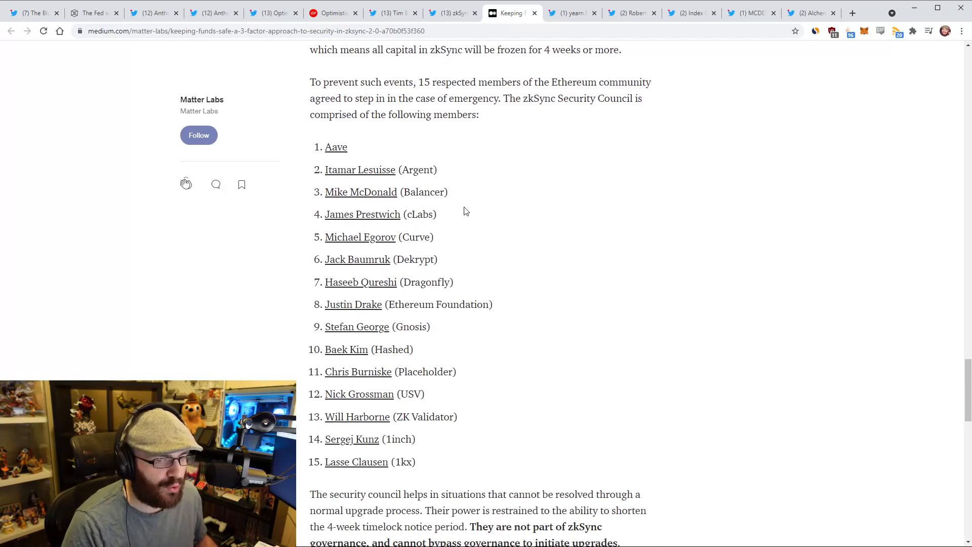
mouse_move(469, 206)
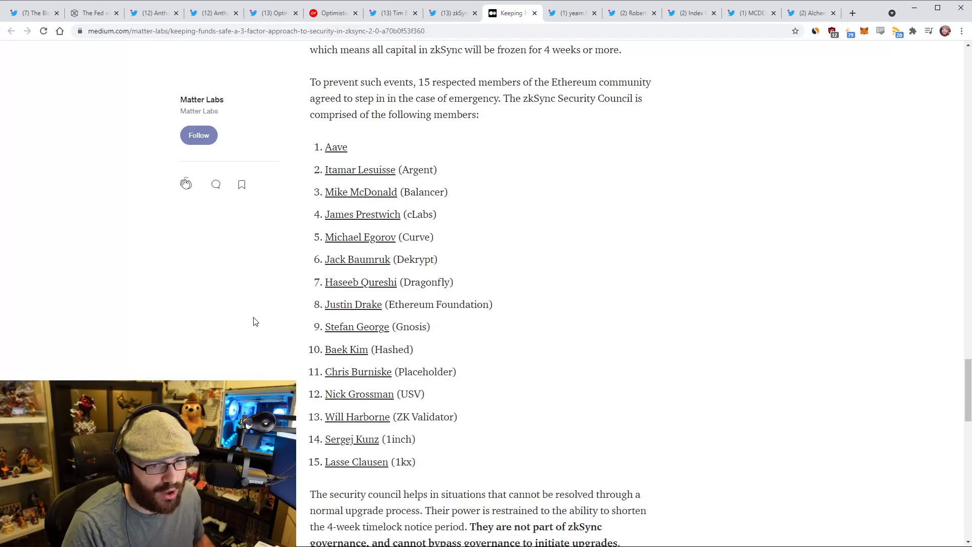
mouse_move(382, 412)
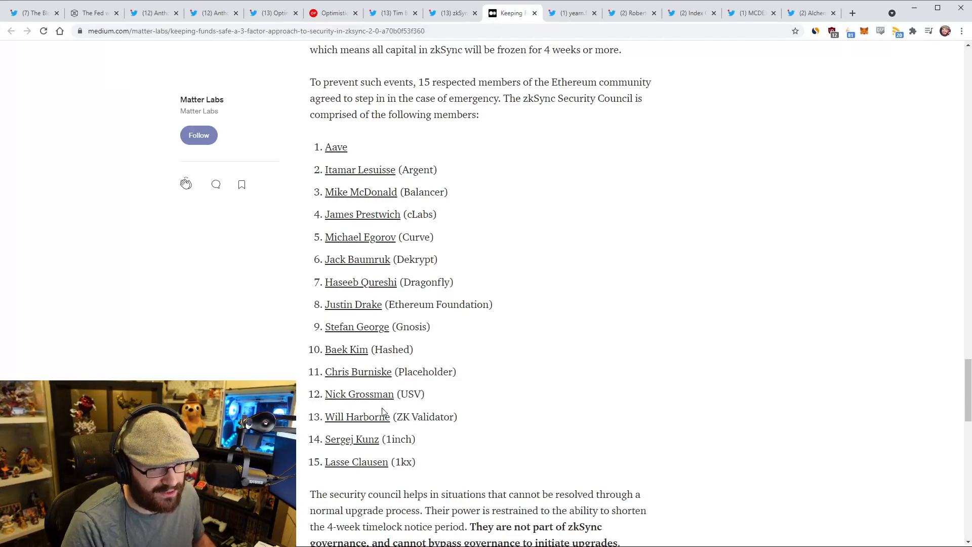
Skim the Security Council member list and rules, then return toward the article title.
scroll("down", 3)
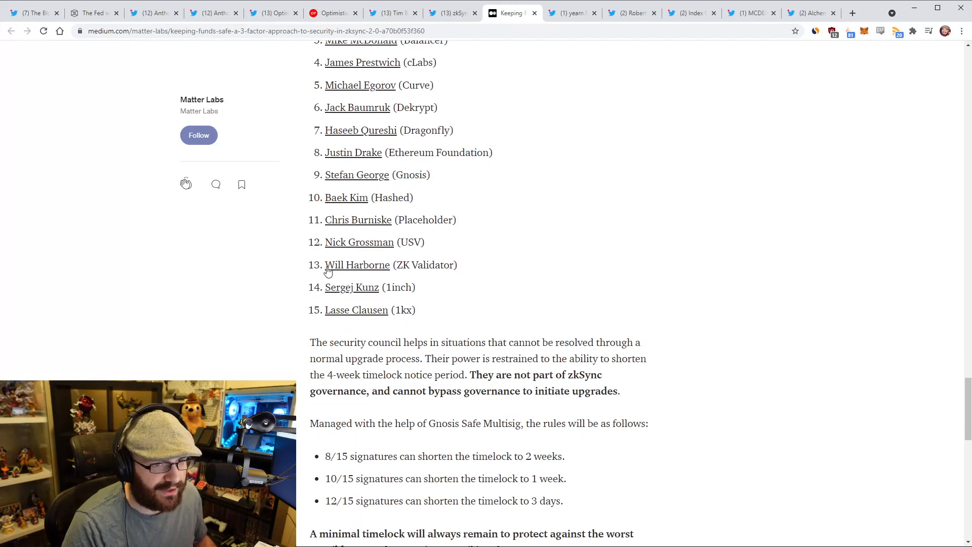
scroll("down", 3)
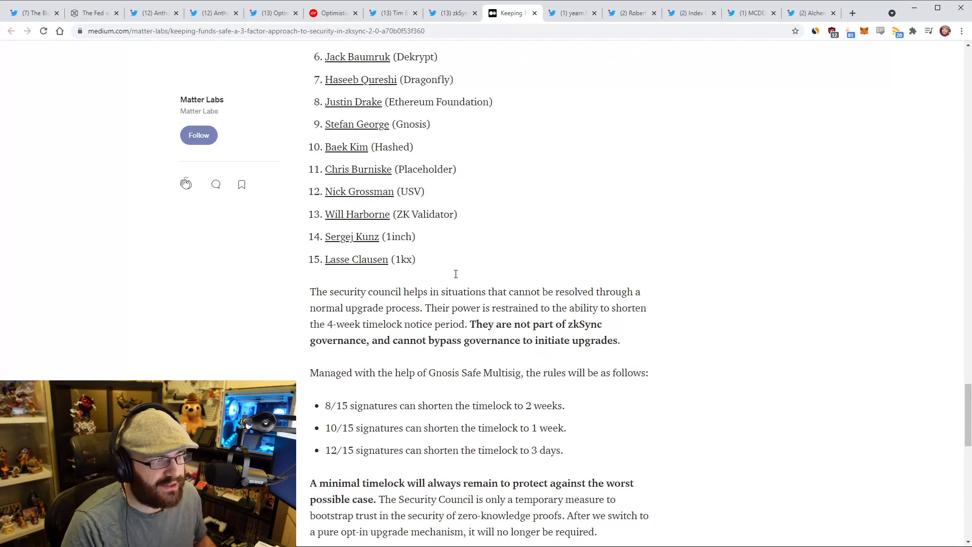
scroll("down", 3)
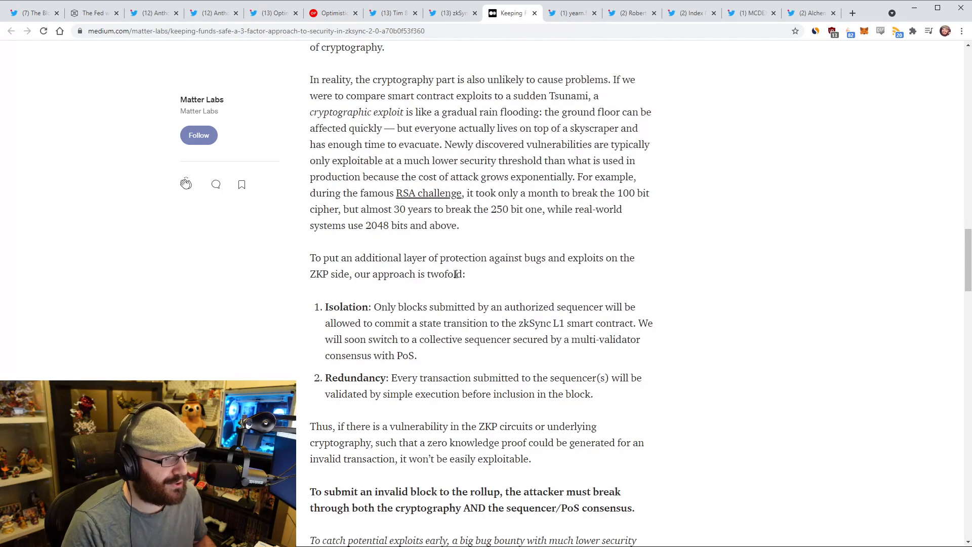
scroll("down", 3)
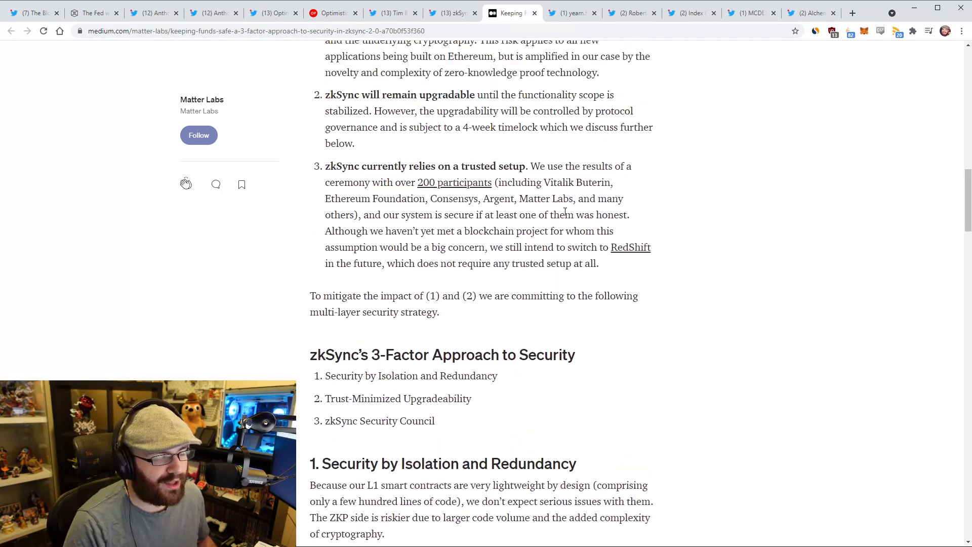
scroll("up", 3)
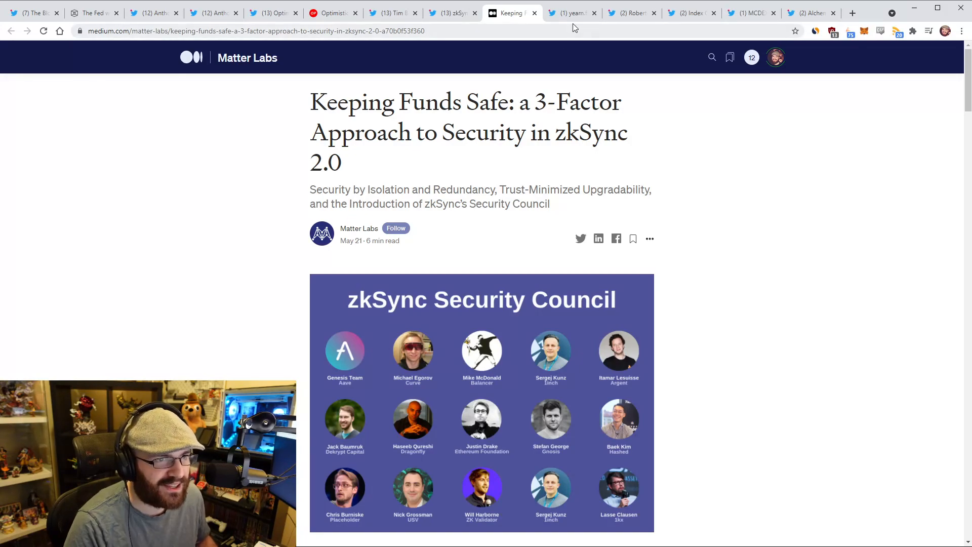
Read yearn.finance's Yearn + Synthetix $SNX vault thread and replies, then move to Robert Miller's Flashbots post.
left_click(570, 13)
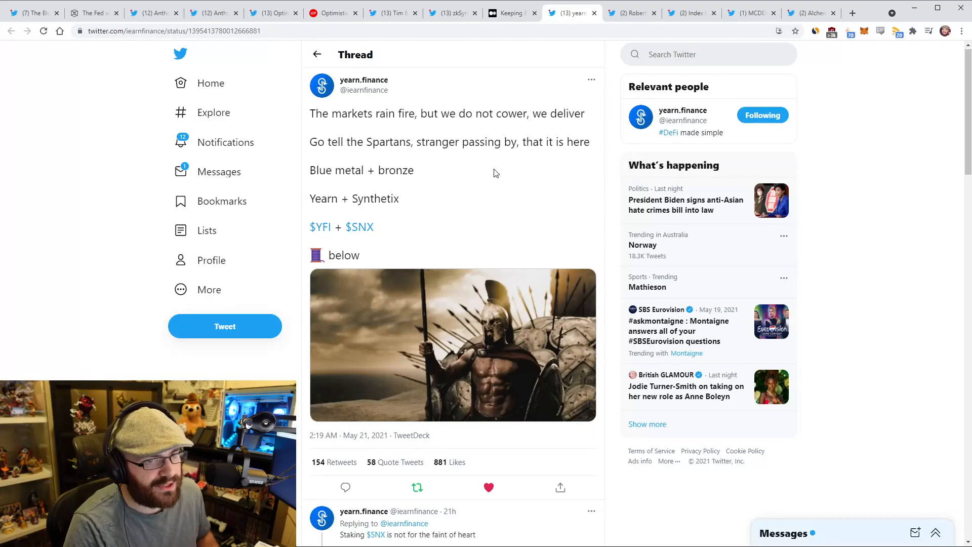
scroll("down", 3)
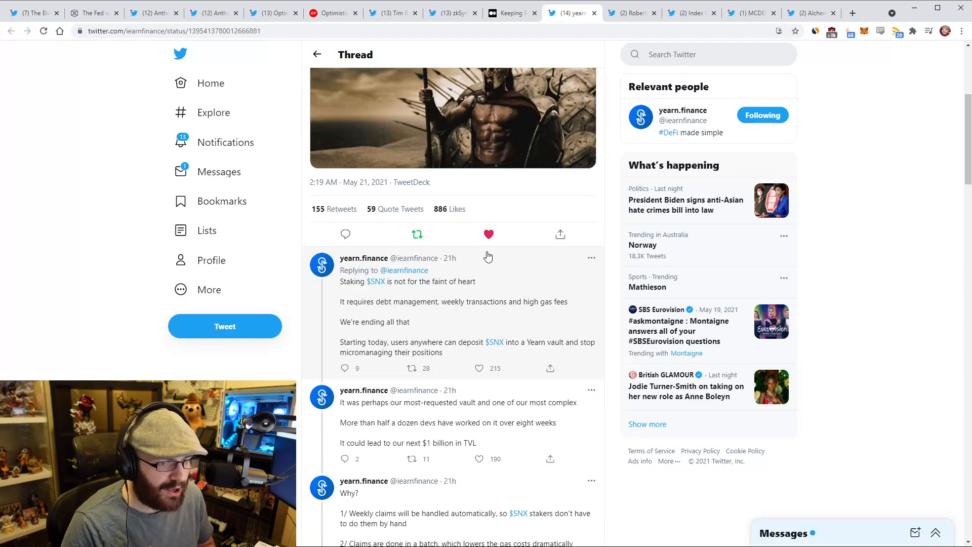
scroll("down", 3)
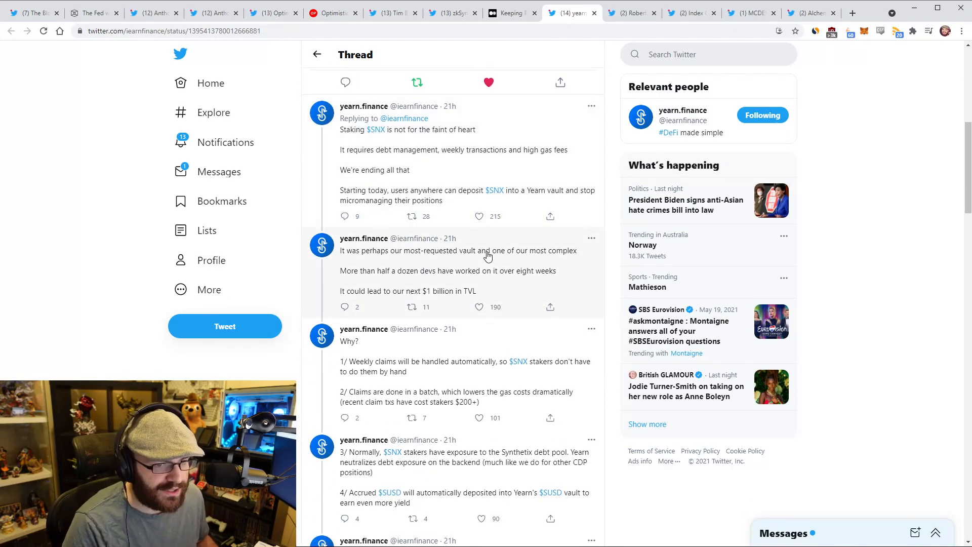
scroll("down", 3)
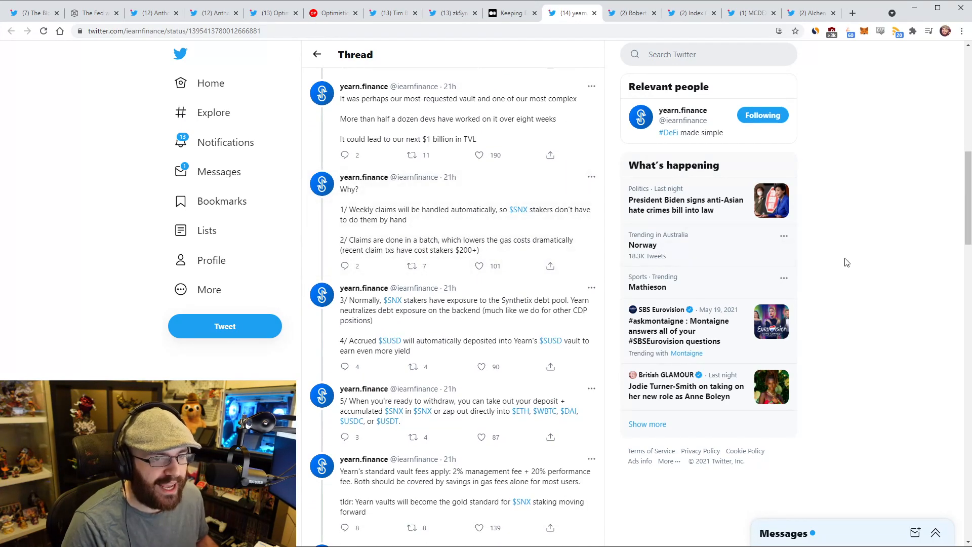
mouse_move(878, 259)
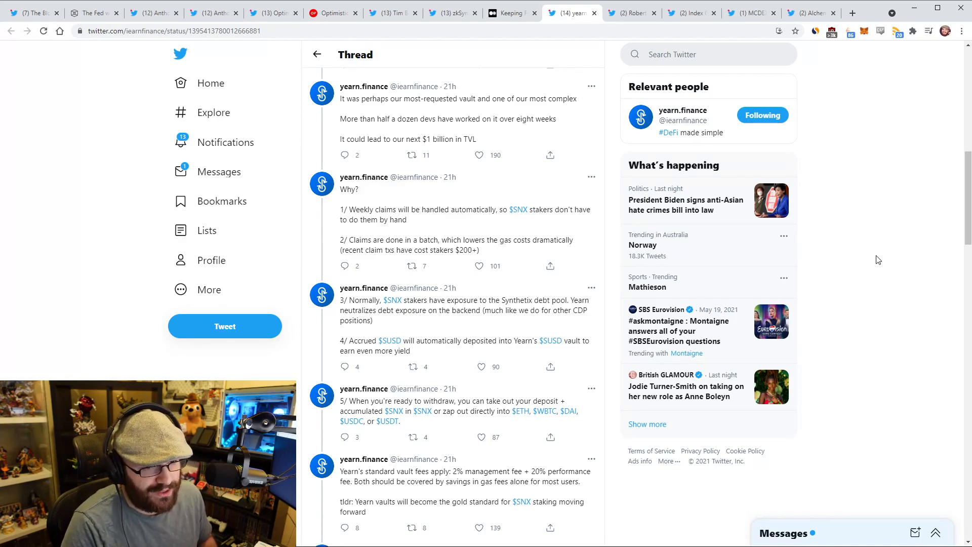
scroll("down", 3)
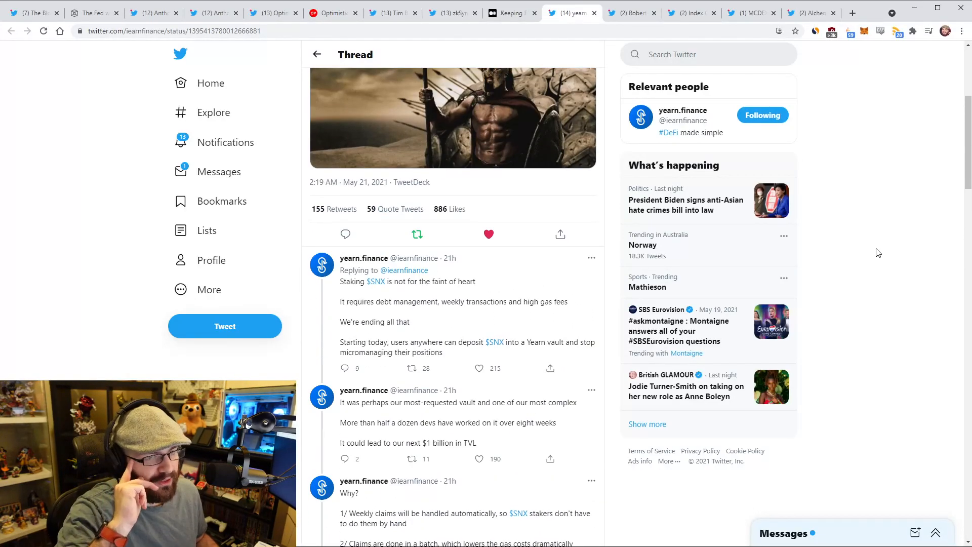
scroll("up", 3)
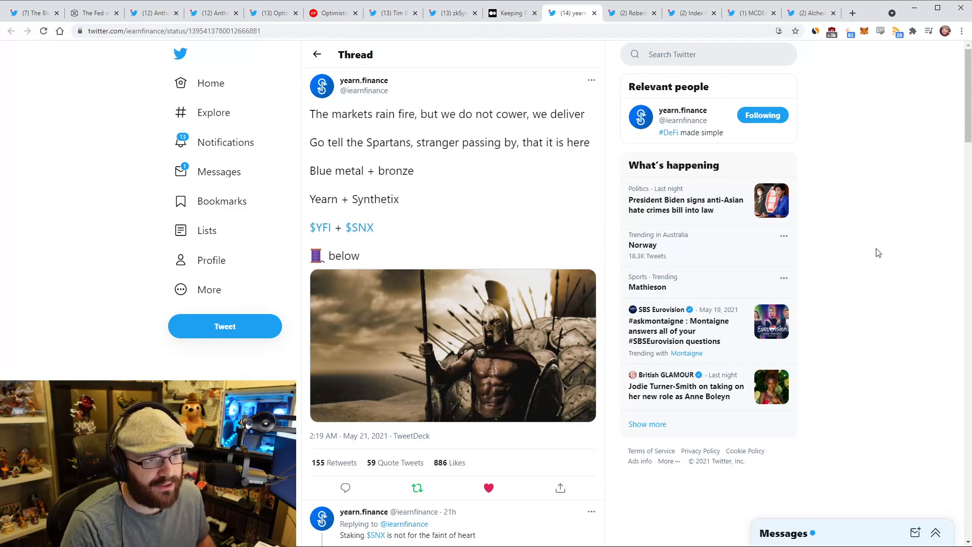
left_click(631, 13)
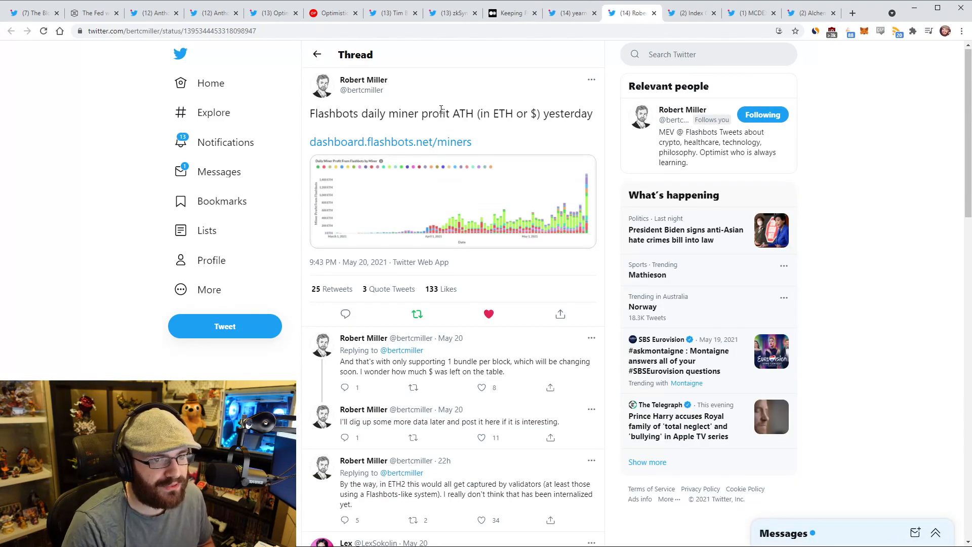
mouse_move(405, 210)
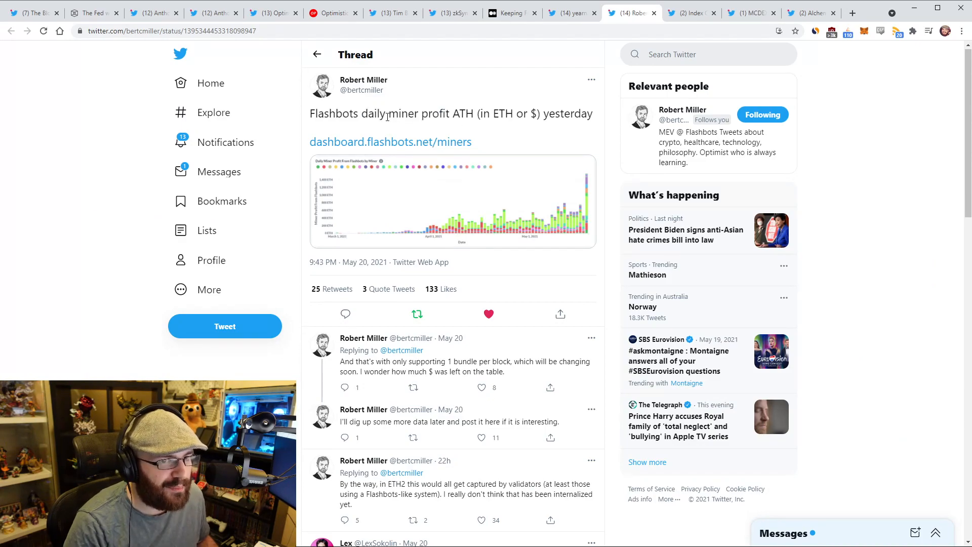
mouse_move(451, 217)
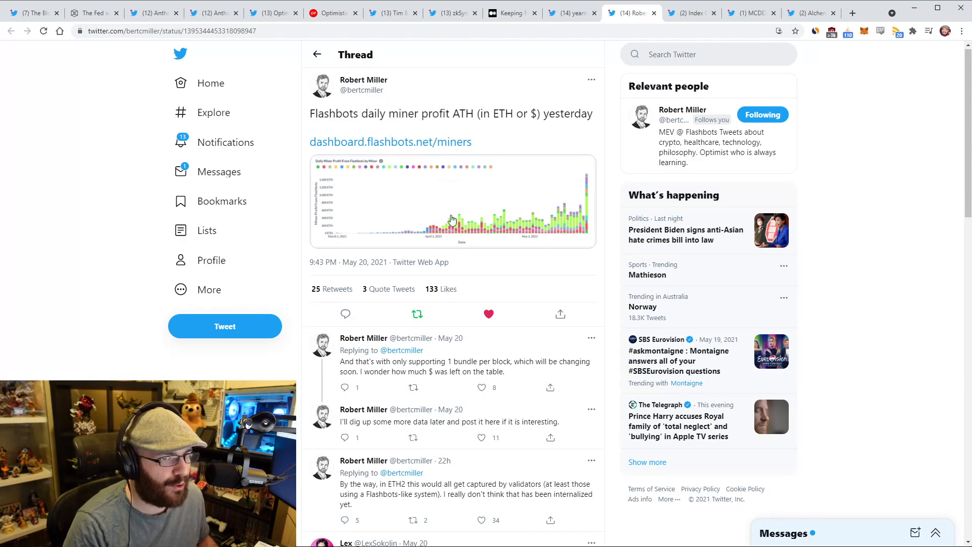
Bring up Index Coop's tweet announcing $DPI is now available on KuCoin, with its video and replies.
left_click(452, 219)
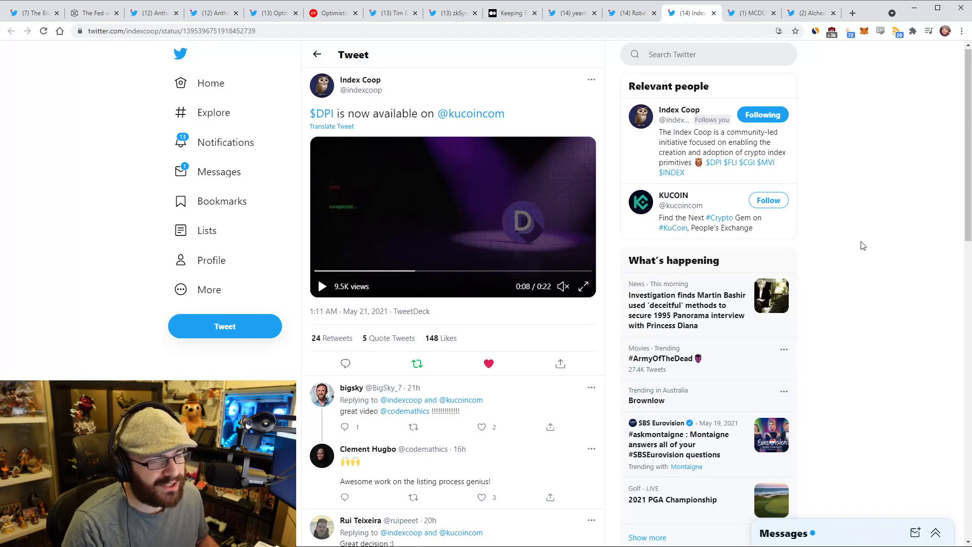
mouse_move(490, 122)
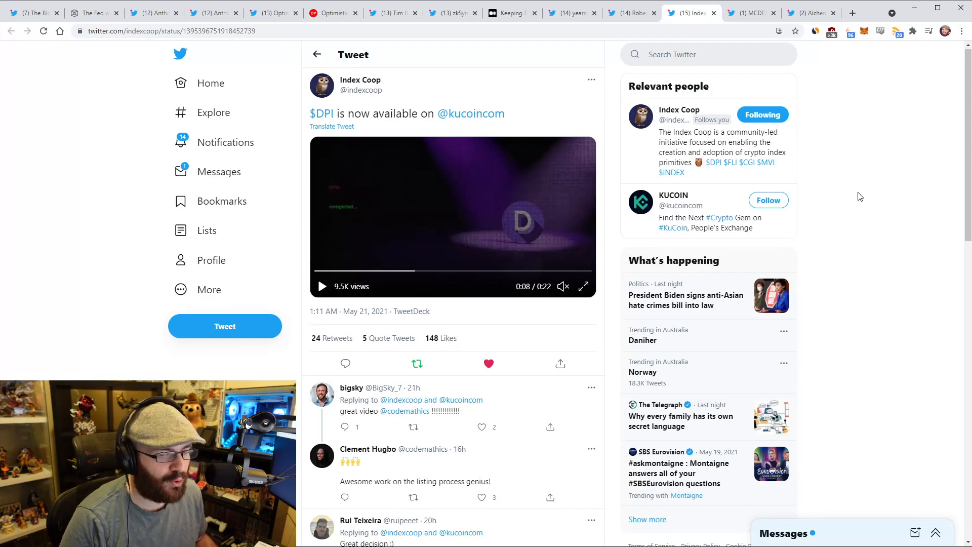
Read the MCDEX $7M investment thread, highlighting the May 28th Arbitrum mainnet deployment sentence.
left_click(749, 13)
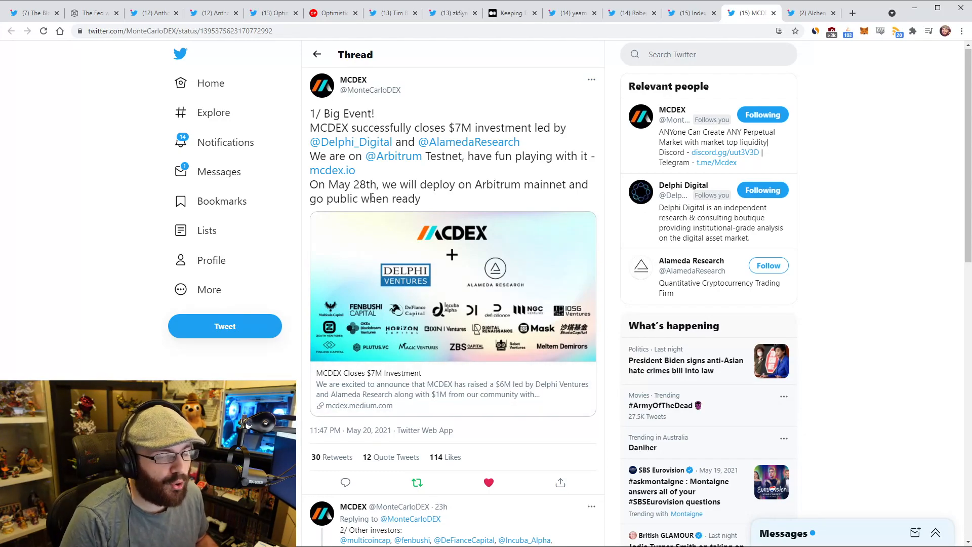
left_click_drag(331, 184, 420, 198)
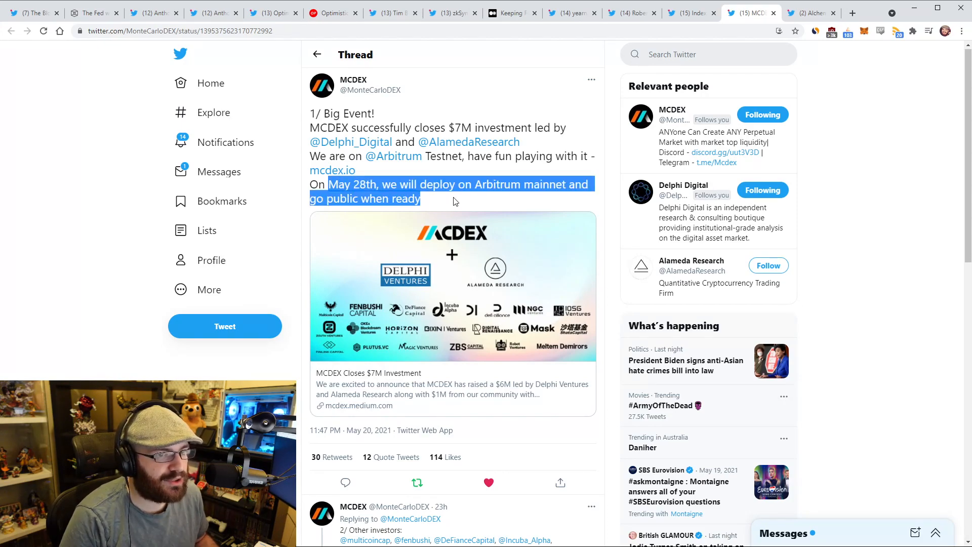
left_click(454, 201)
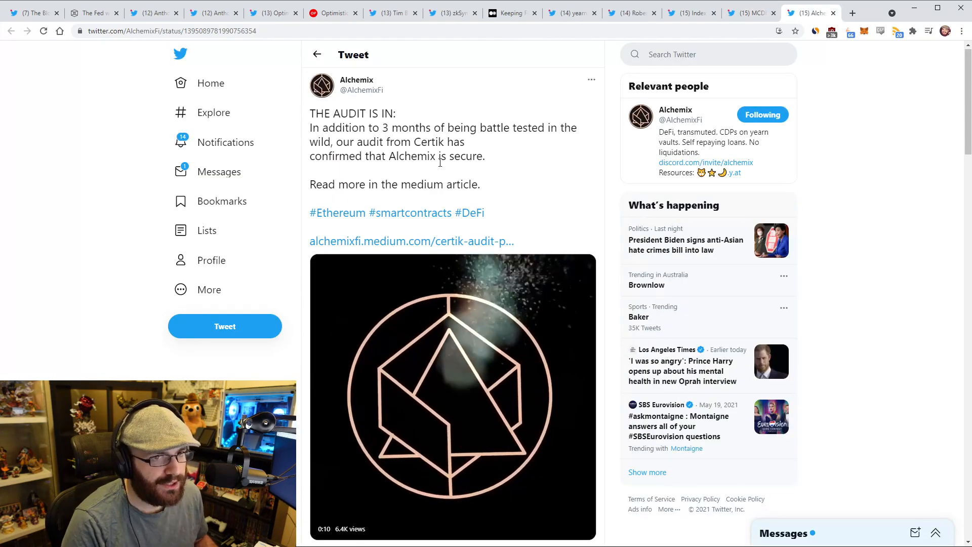
Follow the alchemixfi.medium.com link in the Alchemix audit tweet into a new tab.
left_click(452, 397)
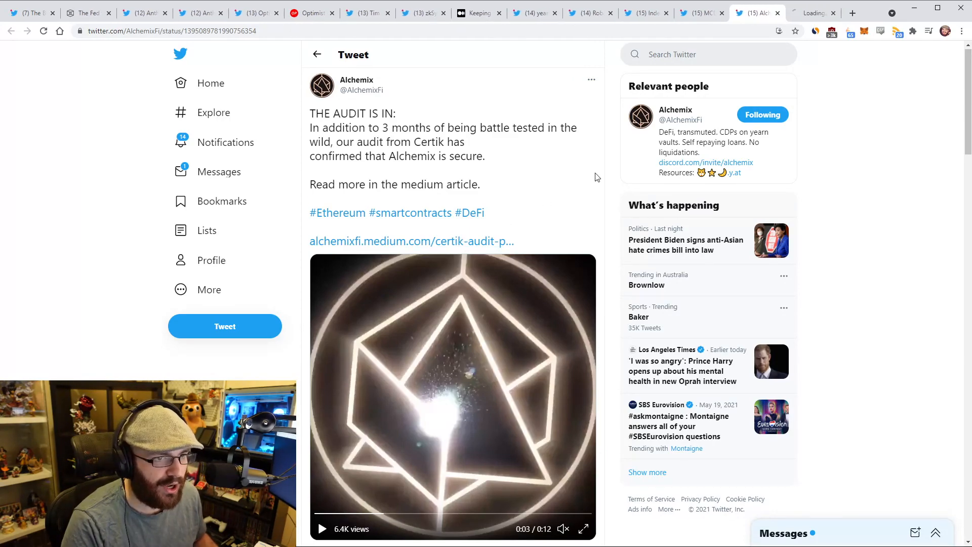
Skim the 'Certik audit, passed with levitating colours!' article down to its Vulnerability Summary and back to the title.
left_click(410, 241)
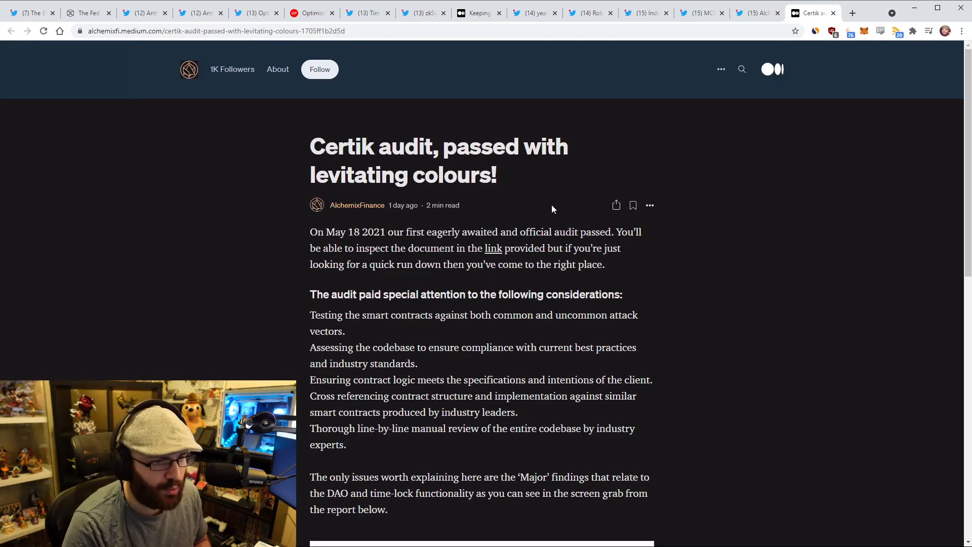
scroll("down", 3)
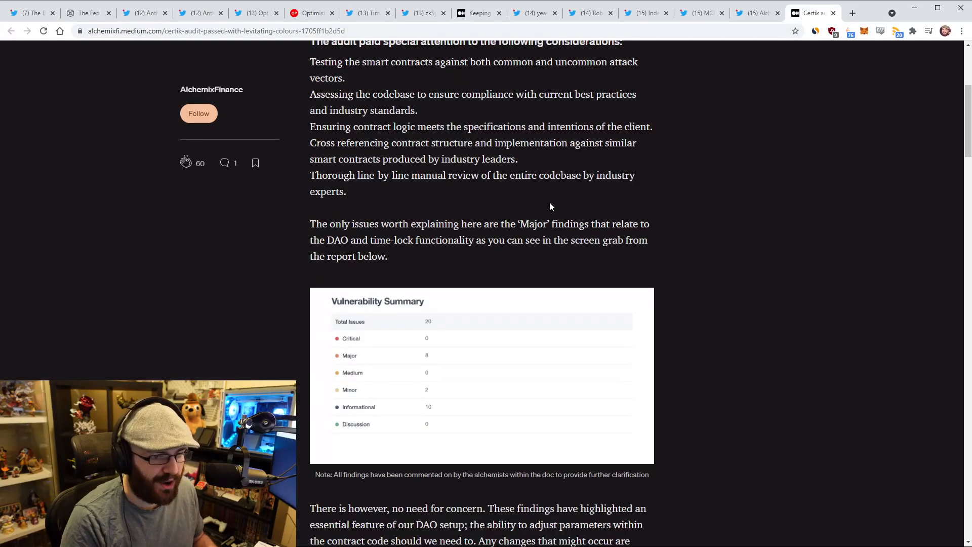
scroll("down", 3)
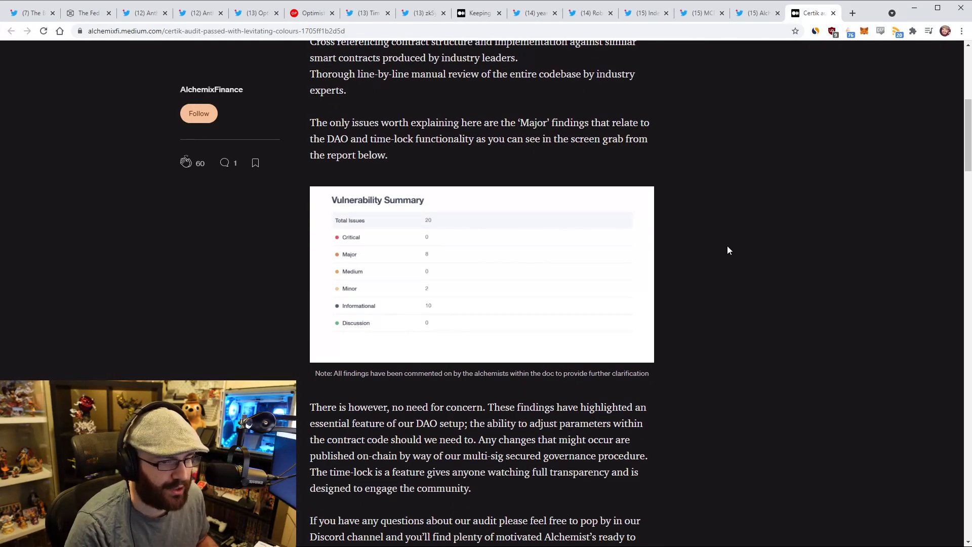
scroll("down", 3)
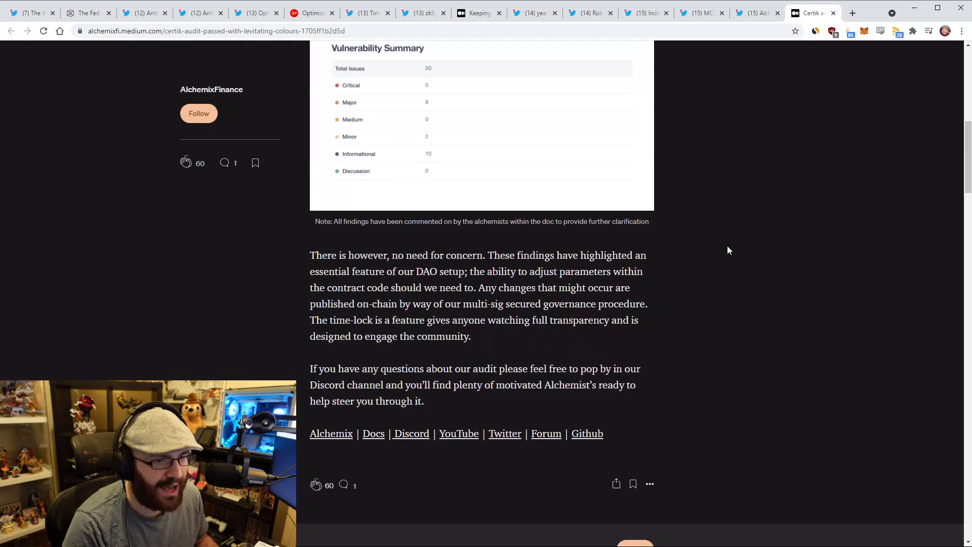
scroll("up", 3)
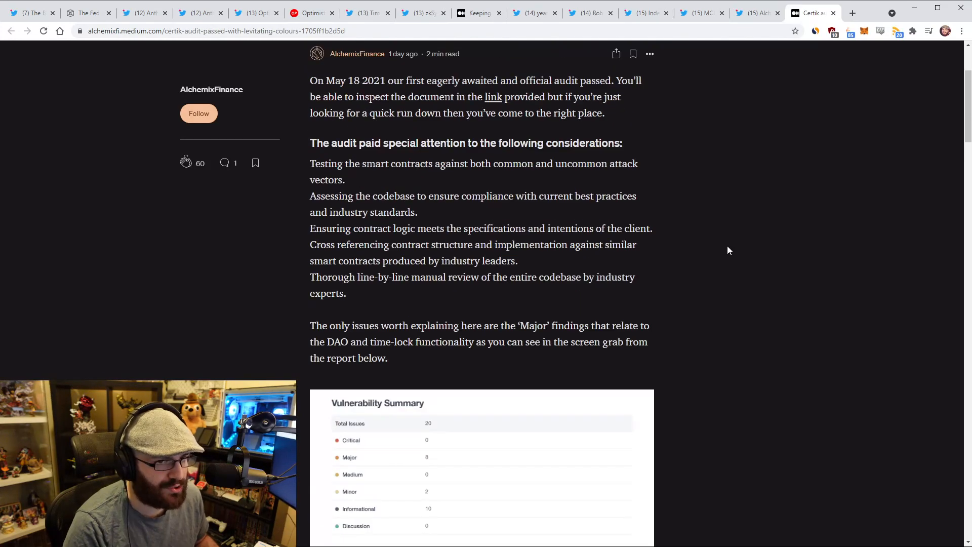
scroll("down", 3)
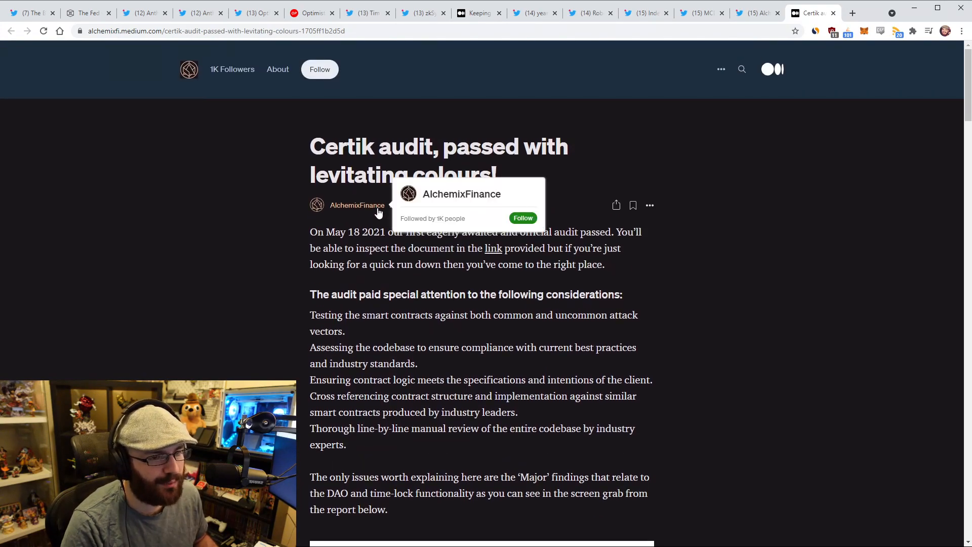
mouse_move(414, 279)
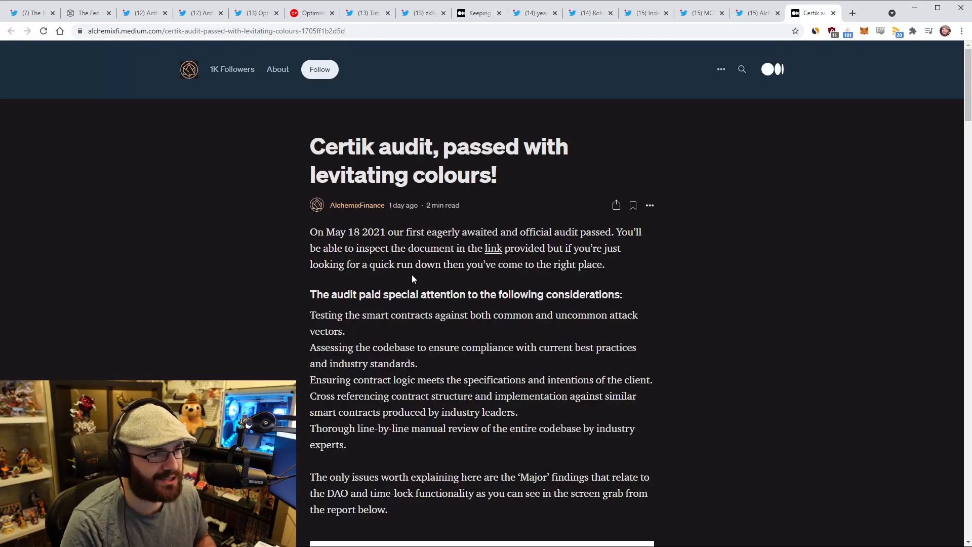
Return to the Alchemix audit tweet and scroll to its replies, including Jackson's ETH collateral question.
left_click(753, 14)
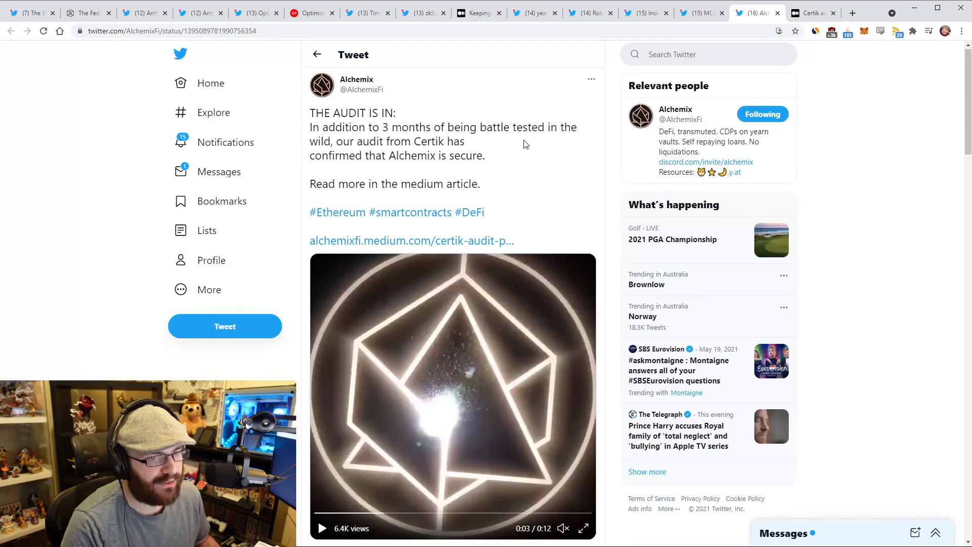
scroll("down", 3)
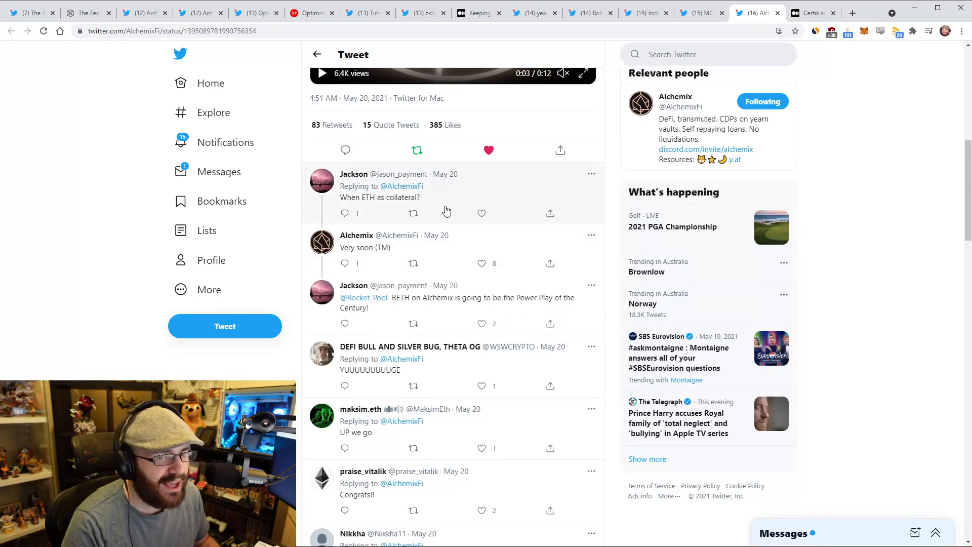
mouse_move(440, 249)
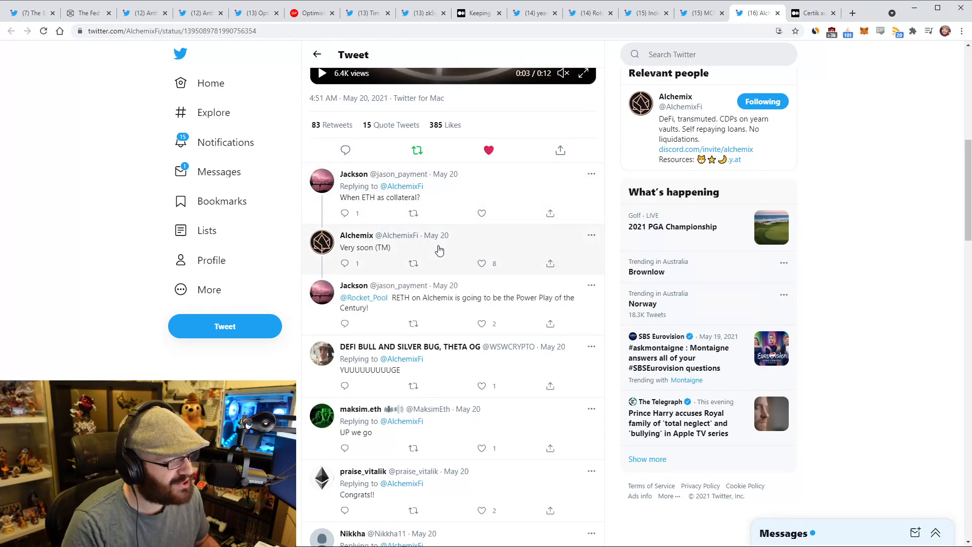